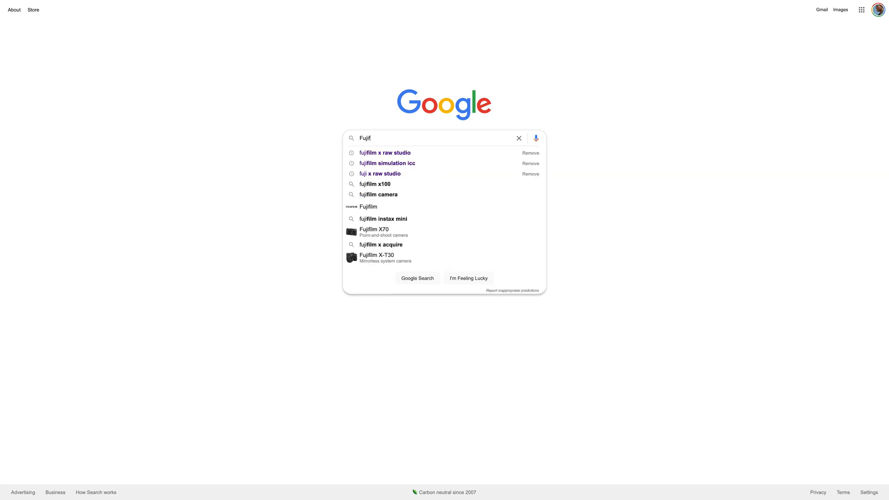
Search Google for 'fujifilm x raw studio' and open the fujifilm-x.com software result
{"action": "left_click", "coordinate": [385, 152]}
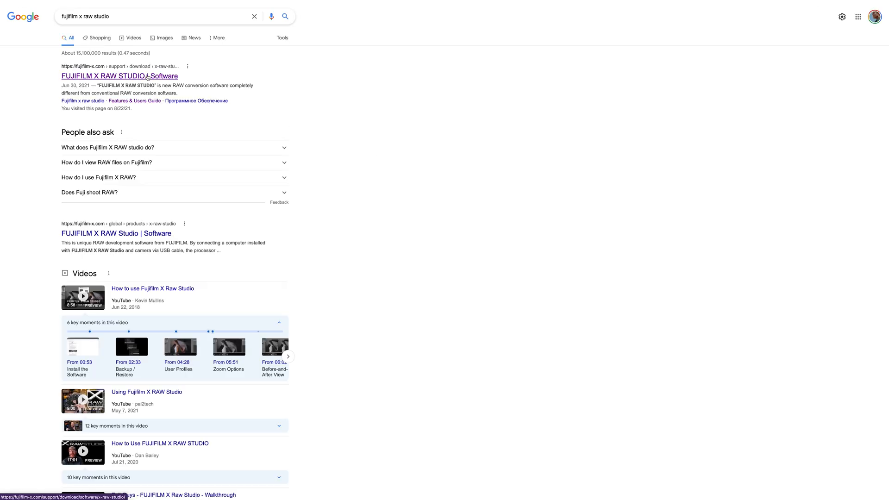
{"action": "left_click", "coordinate": [118, 75]}
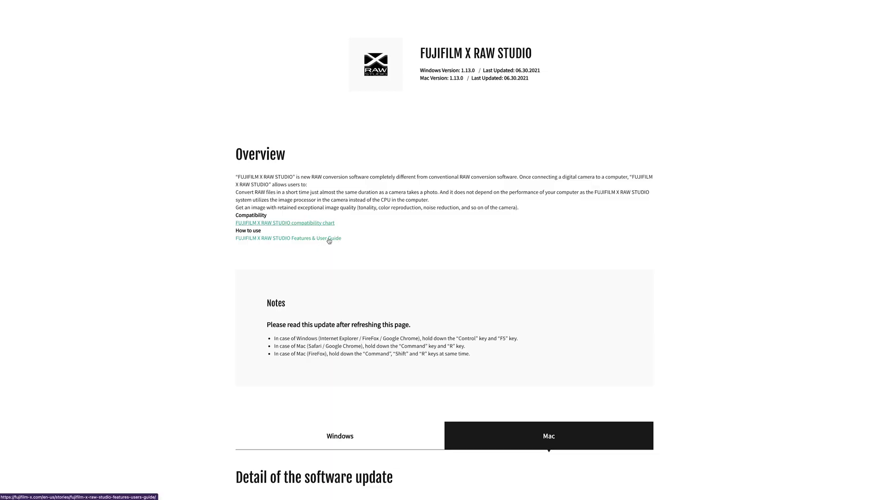
Open the X RAW Studio Features & Users Guide and scroll down through it
{"action": "left_click", "coordinate": [287, 237]}
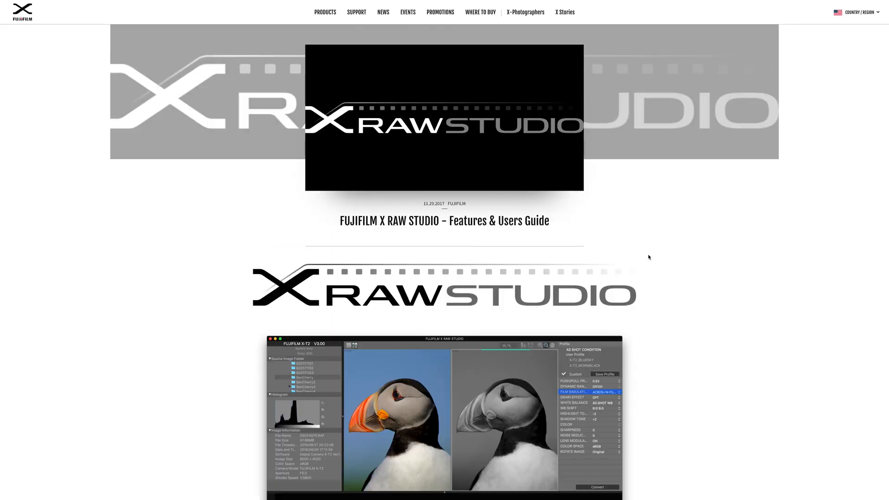
{"action": "mouse_move", "coordinate": [762, 267]}
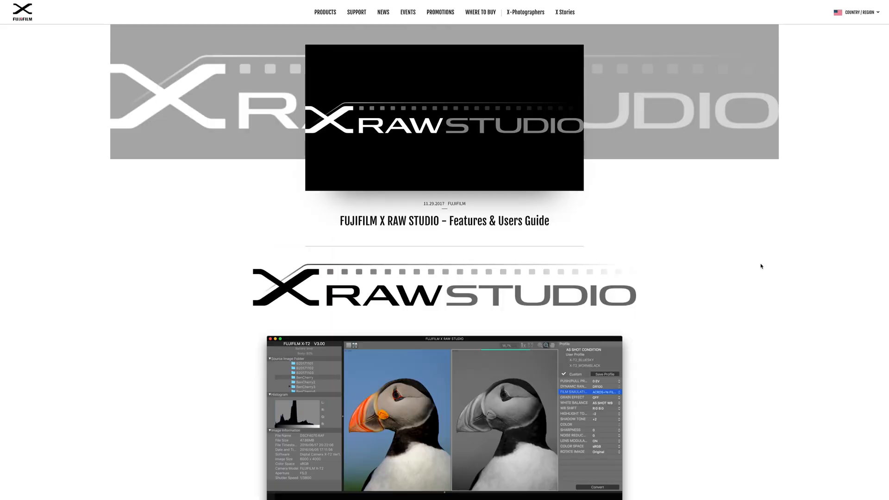
{"action": "scroll", "scroll_direction": "down", "scroll_amount": 3}
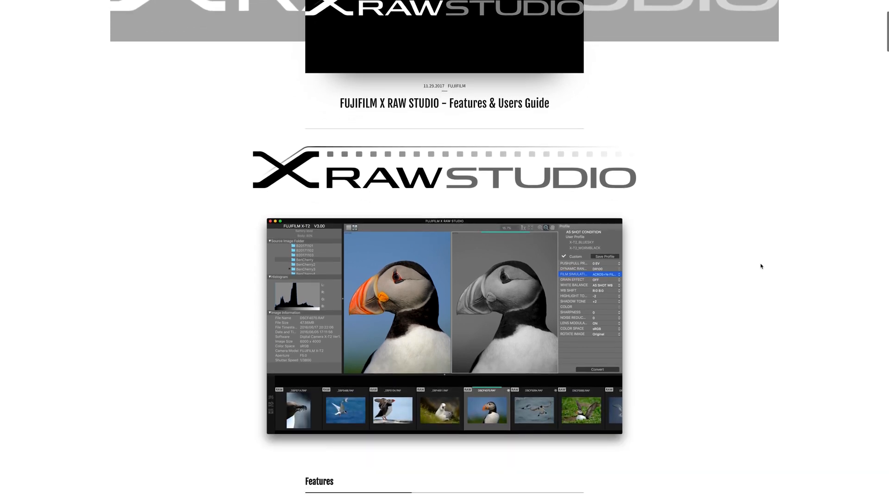
{"action": "scroll", "scroll_direction": "down", "scroll_amount": 3}
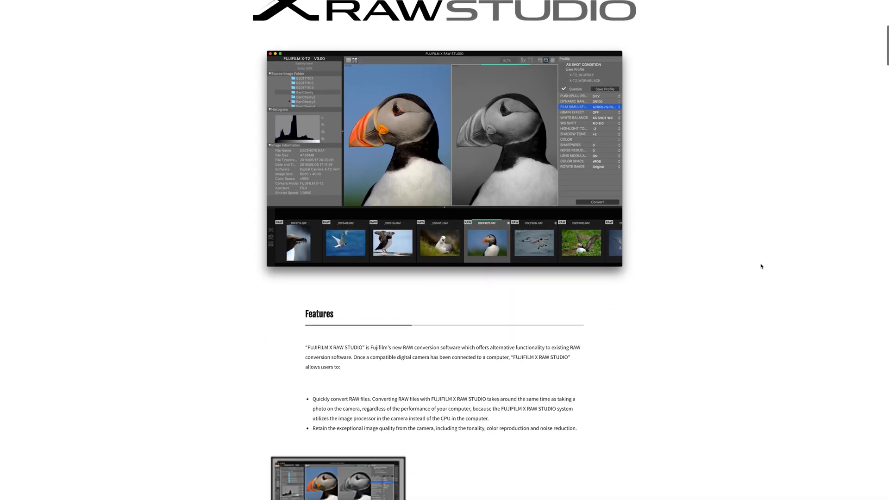
{"action": "scroll", "scroll_direction": "down", "scroll_amount": 3}
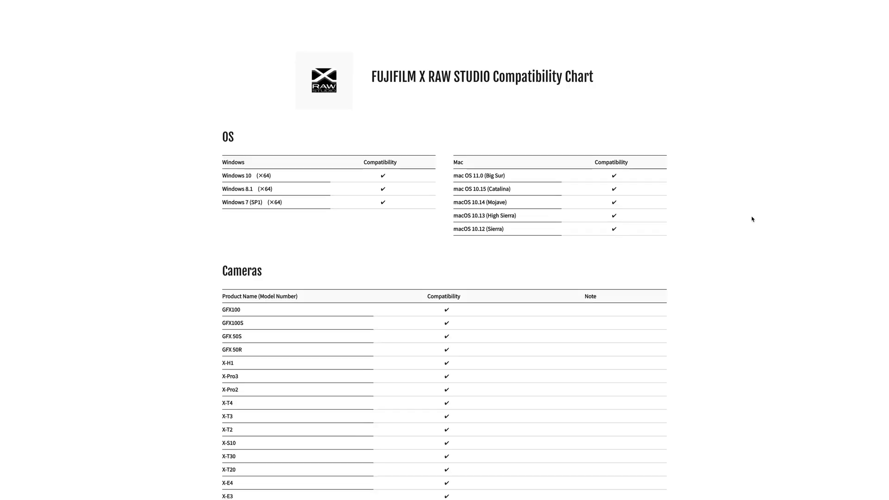
{"action": "scroll", "scroll_direction": "down", "scroll_amount": 3}
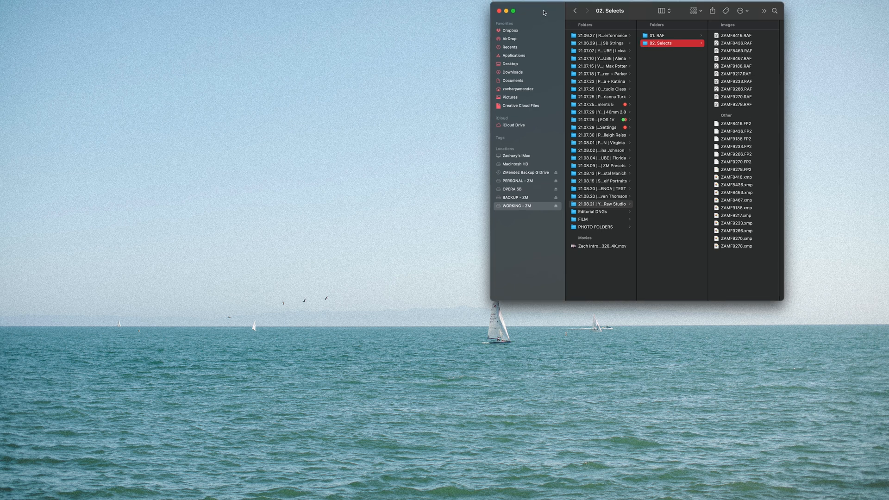
{"action": "mouse_move", "coordinate": [549, 368]}
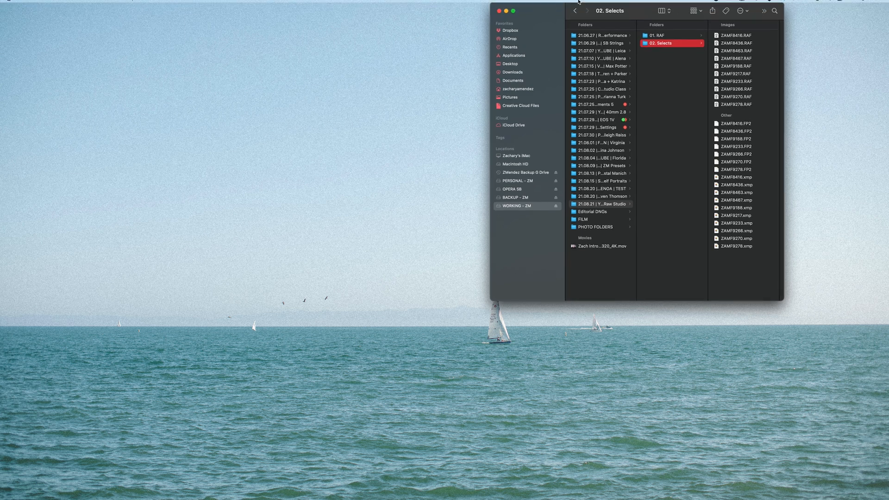
{"action": "mouse_move", "coordinate": [548, 368]}
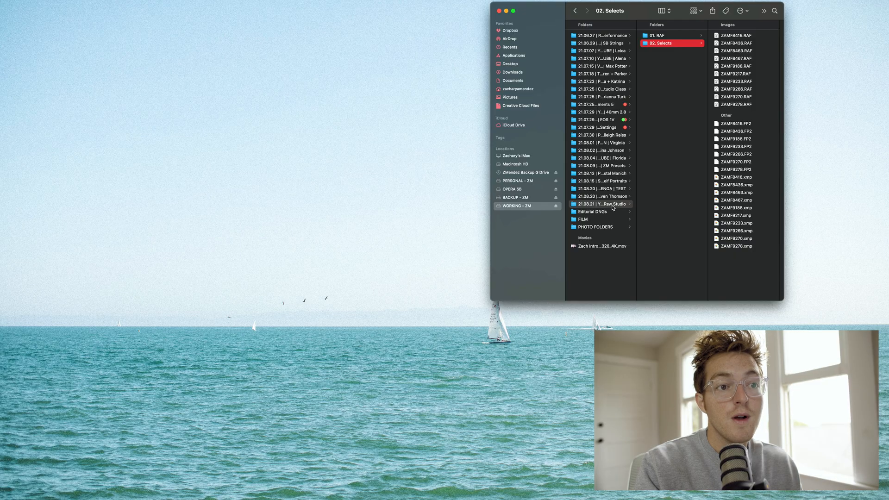
{"action": "left_click", "coordinate": [601, 204]}
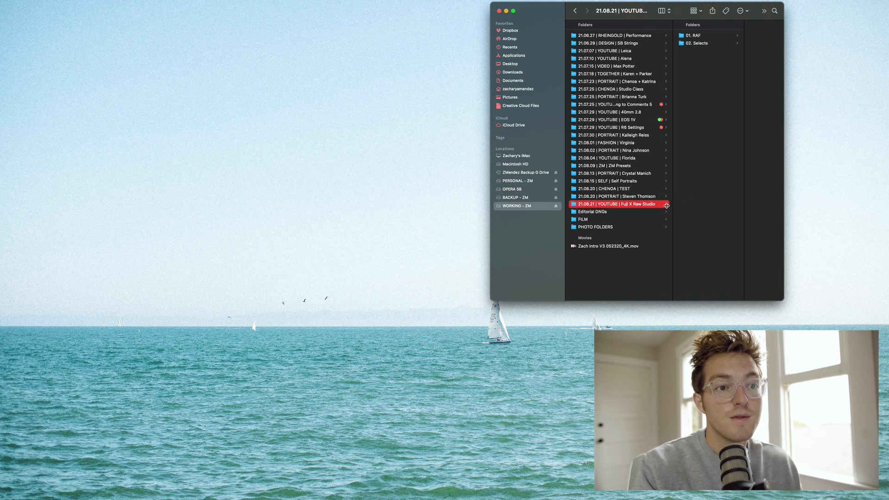
{"action": "left_click", "coordinate": [693, 35]}
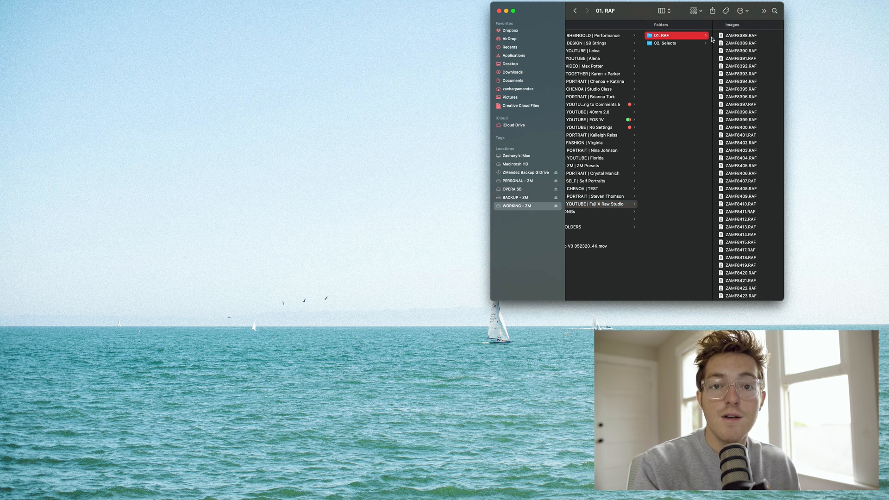
{"action": "mouse_move", "coordinate": [667, 36]}
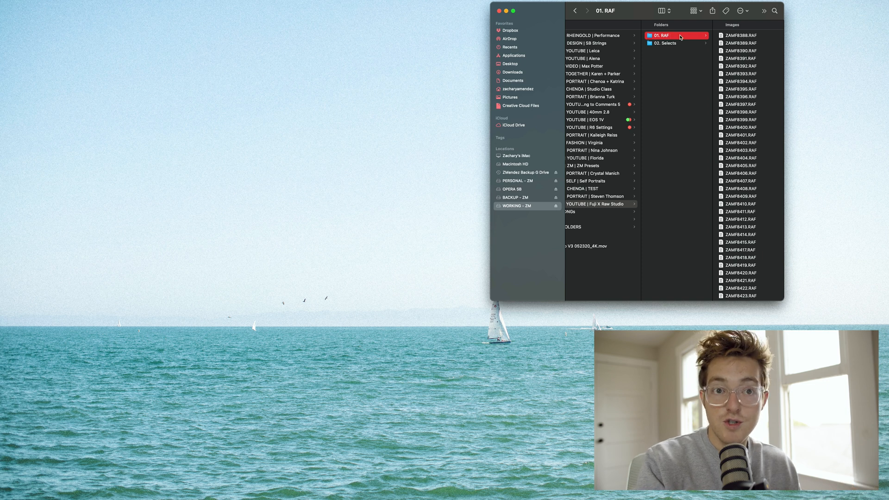
{"action": "mouse_move", "coordinate": [707, 151]}
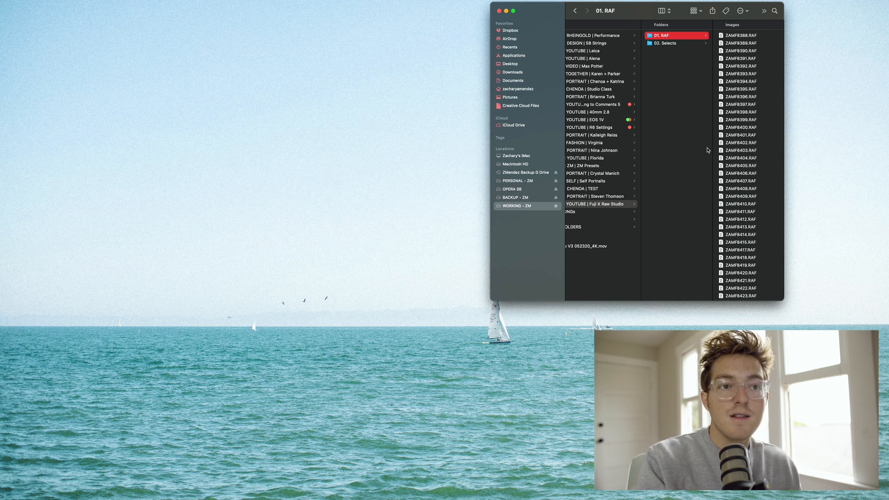
{"action": "mouse_move", "coordinate": [684, 51]}
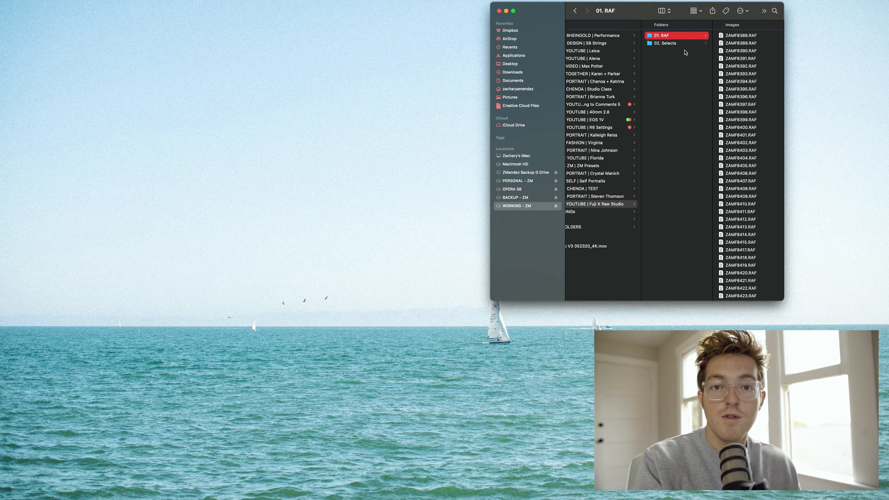
{"action": "left_click", "coordinate": [666, 43]}
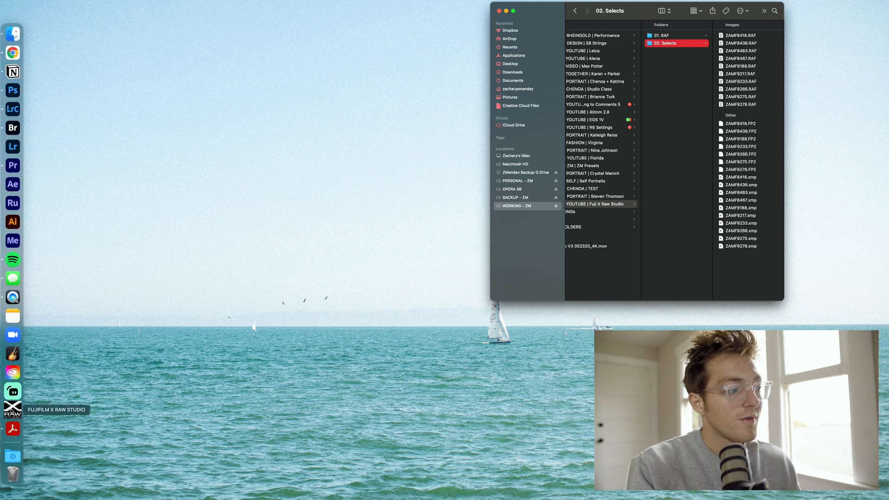
Launch X RAW Studio from the Dock and load the 02. Selects source folder
{"action": "left_click", "coordinate": [12, 410]}
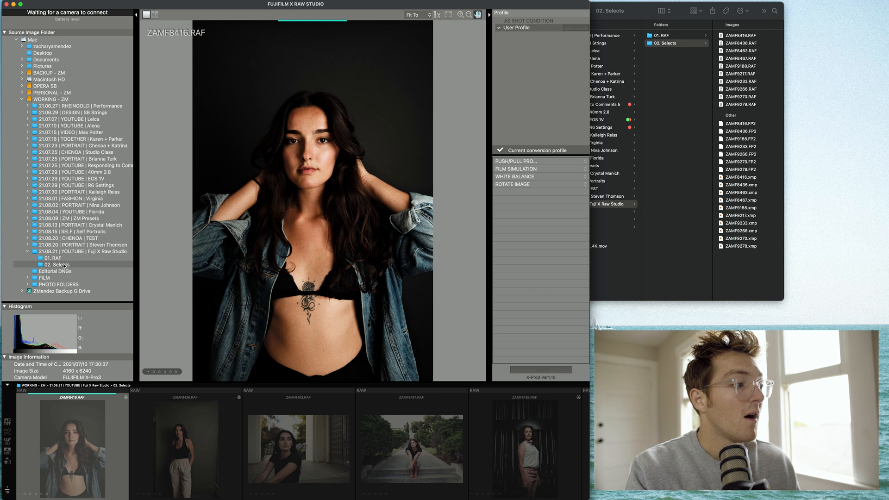
{"action": "left_click", "coordinate": [57, 265]}
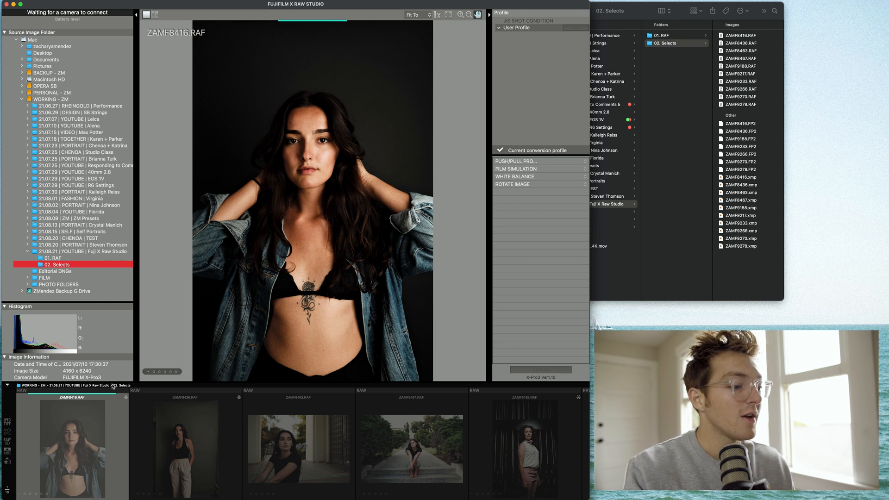
{"action": "left_click", "coordinate": [186, 448]}
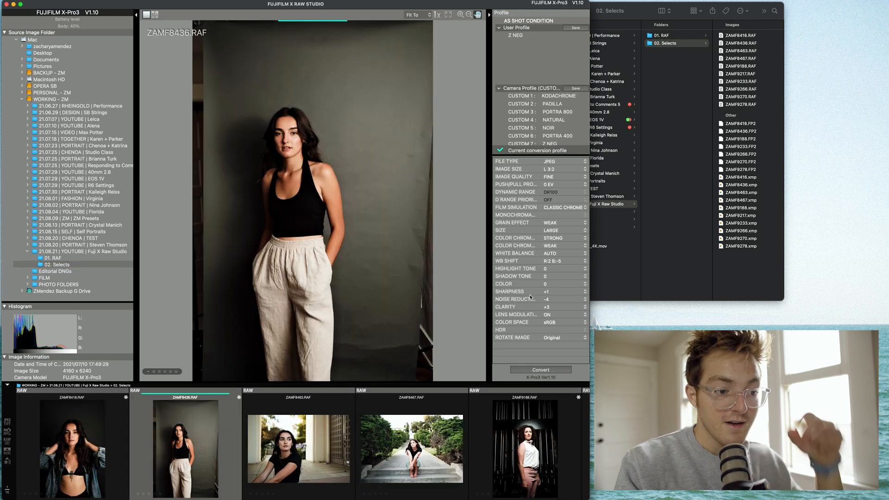
{"action": "mouse_move", "coordinate": [496, 333]}
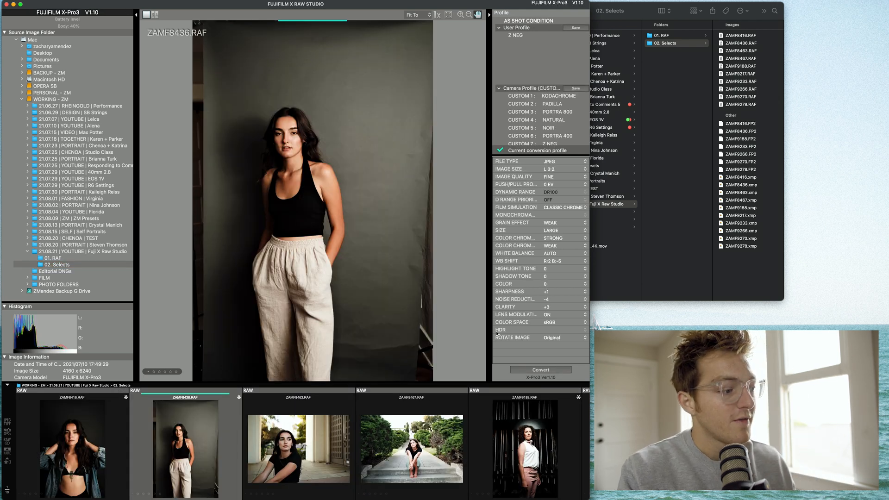
Select the first filmstrip thumbnail, ZAMF8416.RAF, to preview it
{"action": "left_click", "coordinate": [73, 448]}
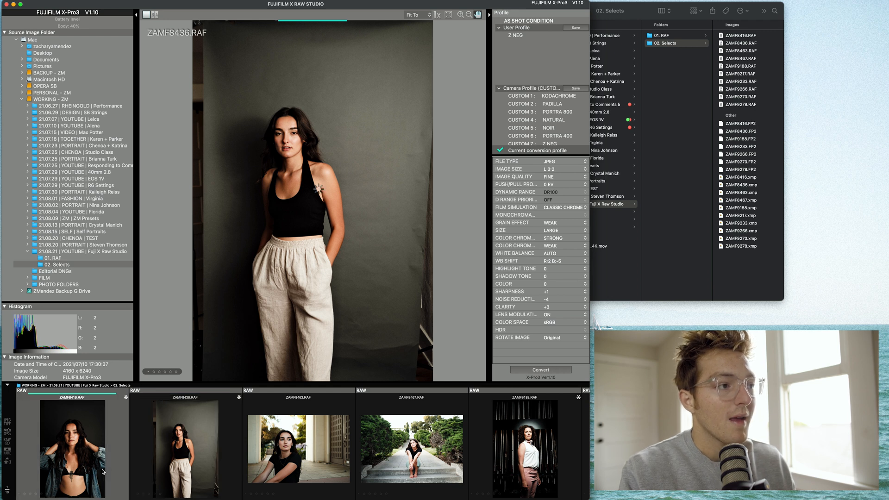
{"action": "left_click", "coordinate": [72, 448]}
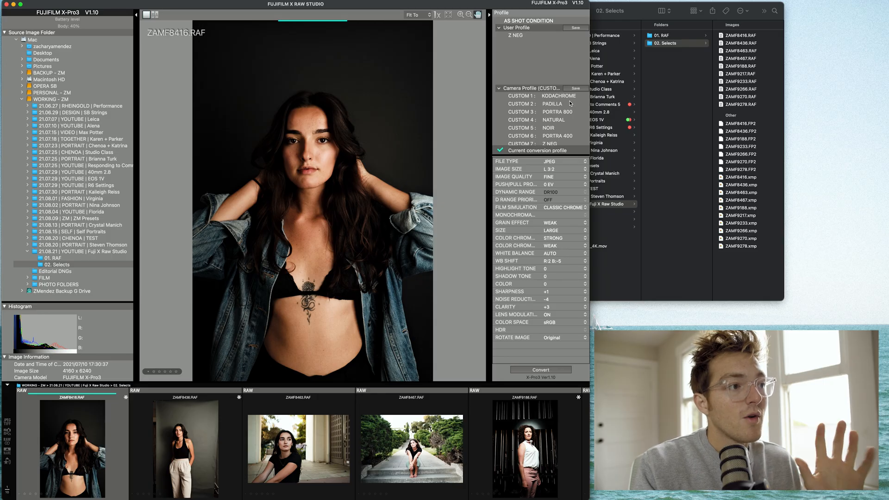
{"action": "mouse_move", "coordinate": [325, 162]}
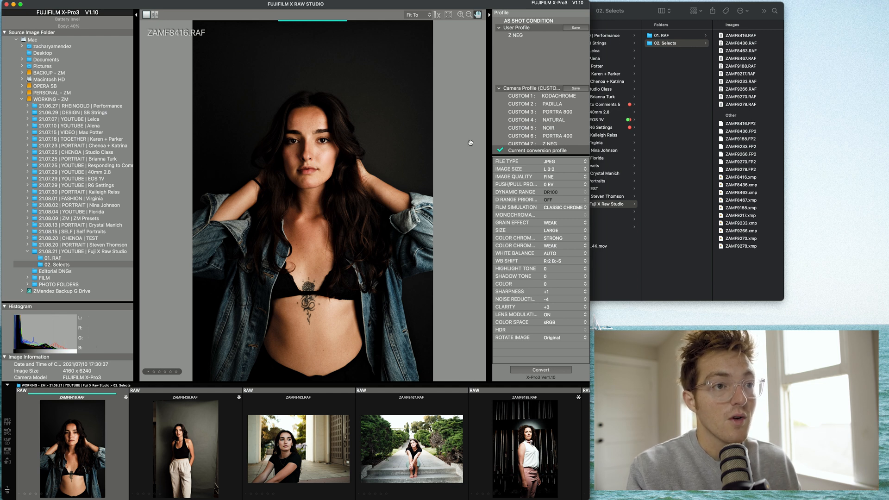
{"action": "mouse_move", "coordinate": [364, 142]}
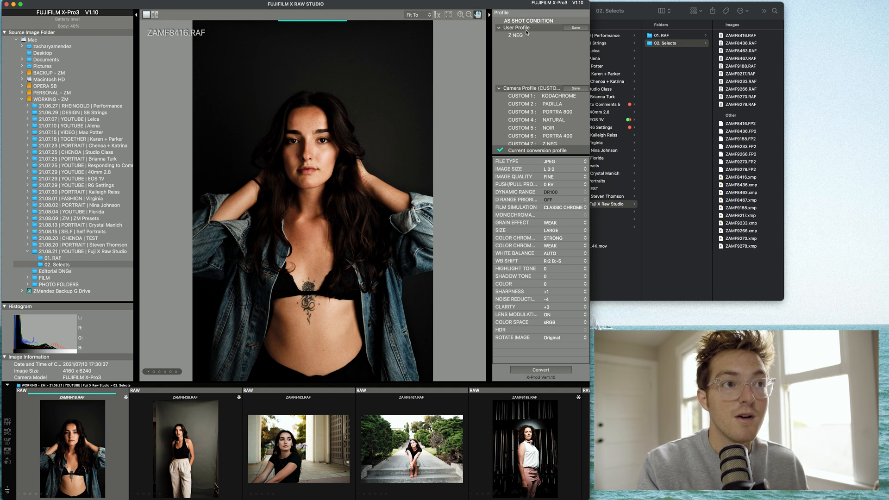
{"action": "mouse_move", "coordinate": [522, 44]}
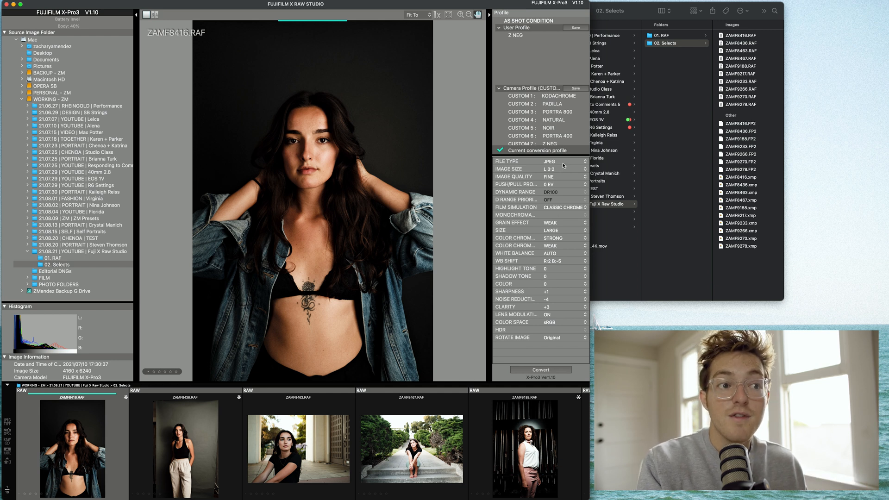
{"action": "mouse_move", "coordinate": [555, 178]}
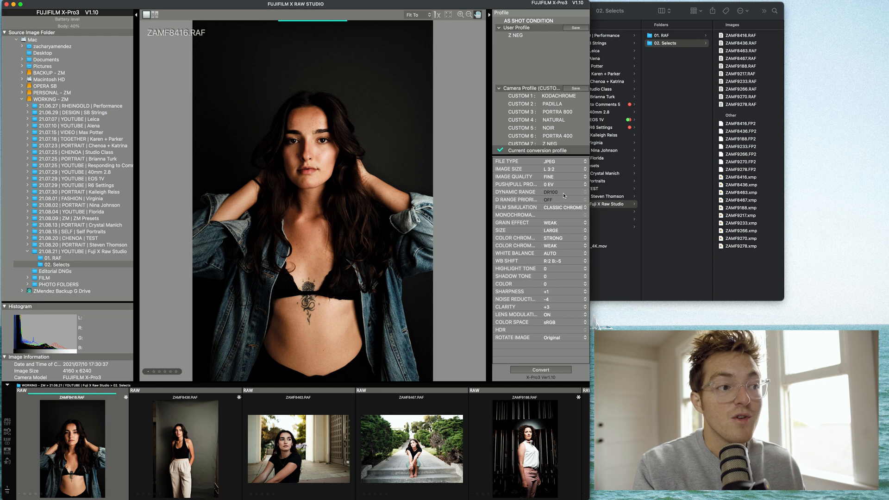
{"action": "mouse_move", "coordinate": [303, 182]}
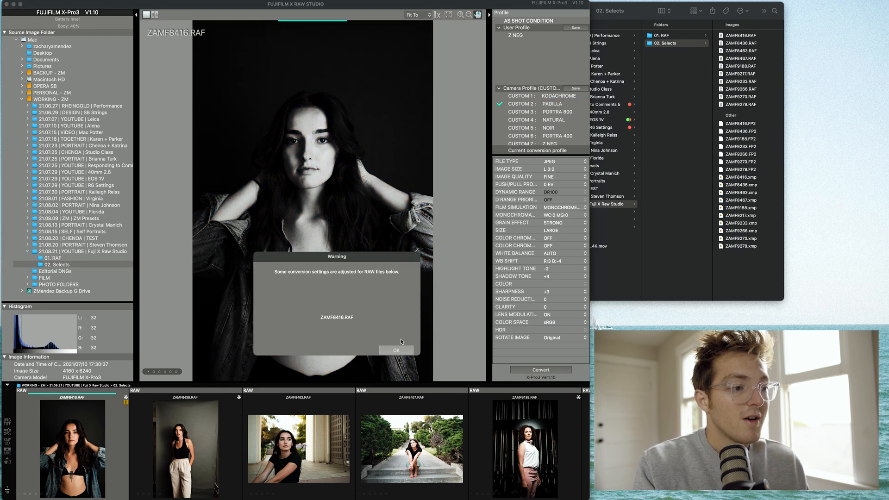
Accept the adjusted-settings warning after choosing CUSTOM 2: PADILLA for ZAMF8416
{"action": "left_click", "coordinate": [397, 350]}
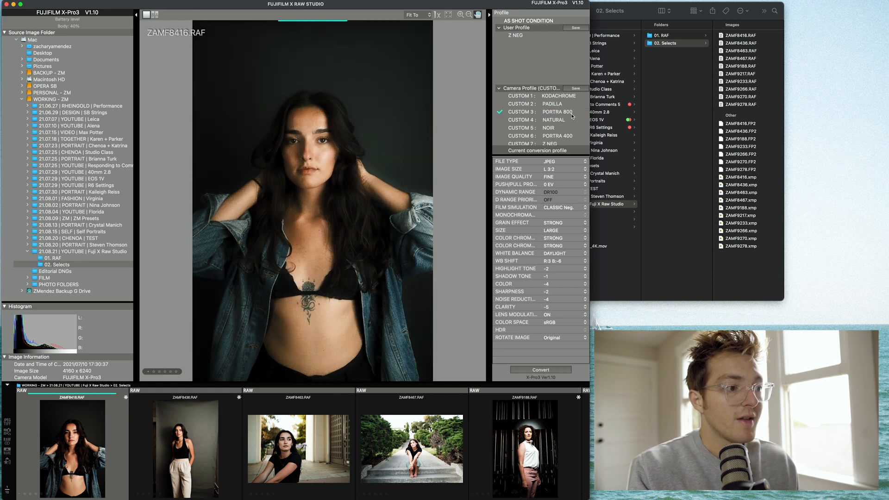
{"action": "mouse_move", "coordinate": [283, 136]}
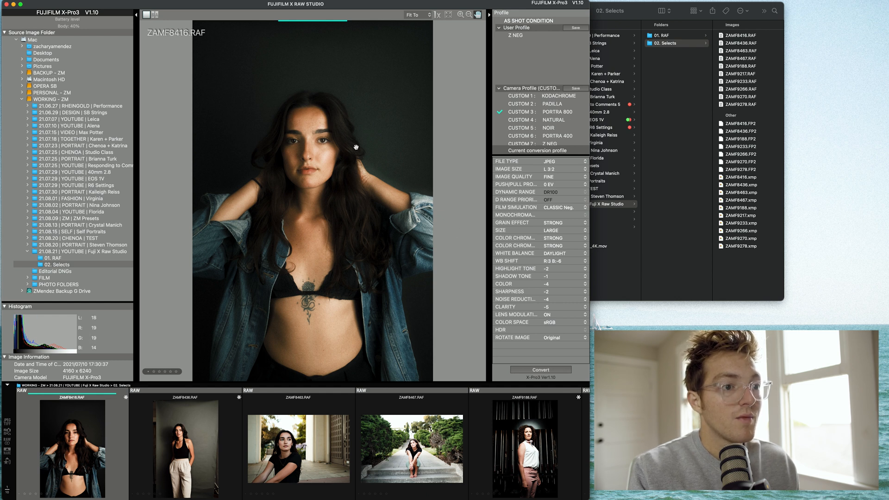
{"action": "mouse_move", "coordinate": [636, 222]}
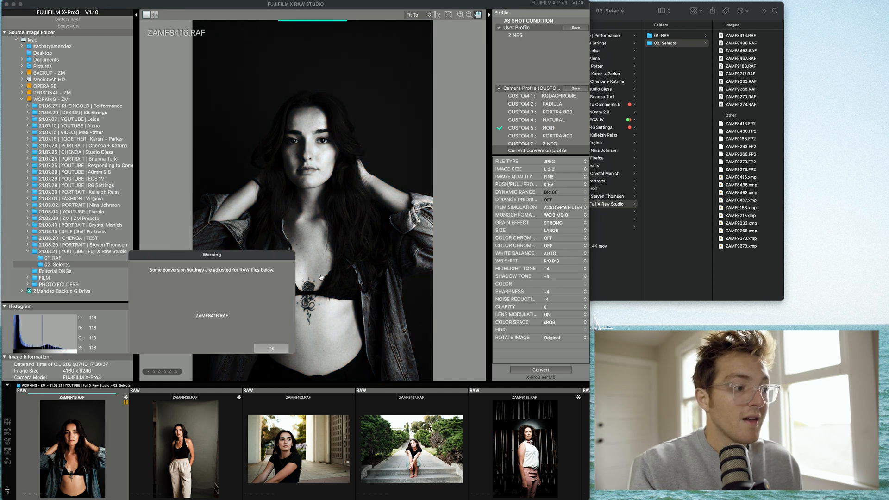
Preview NOIR, PORTRA 400 and KODACHROME on ZAMF8416, finishing on CUSTOM 7: Z NEG
{"action": "left_click", "coordinate": [271, 348]}
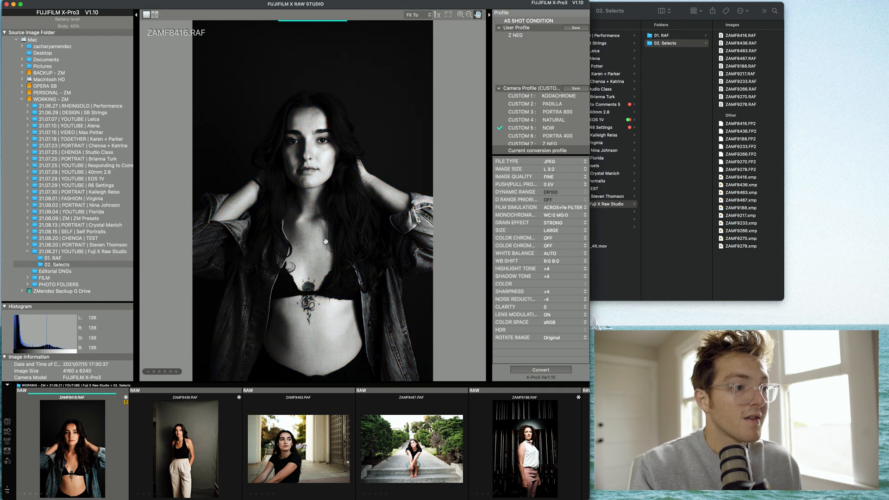
{"action": "left_click", "coordinate": [541, 136]}
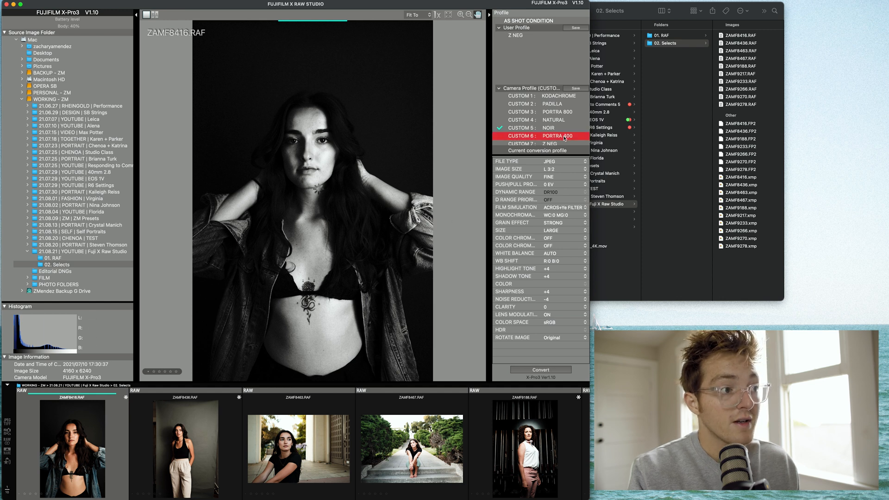
{"action": "left_click", "coordinate": [541, 136]}
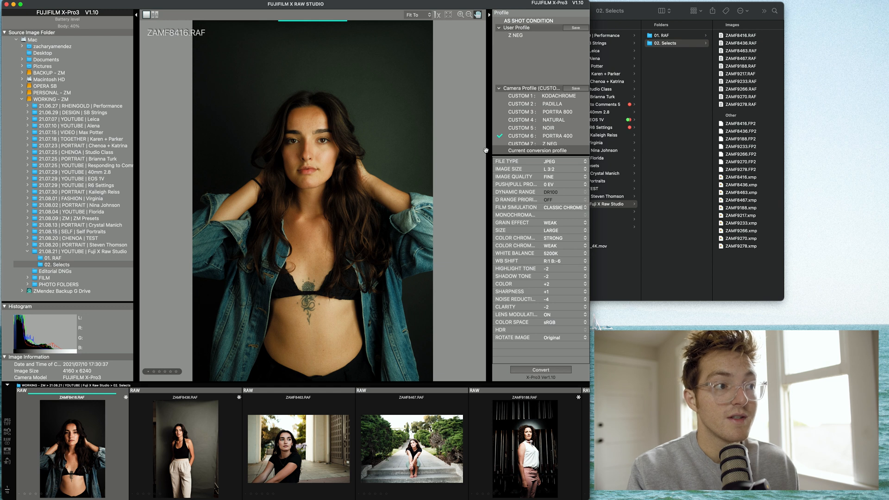
{"action": "left_click", "coordinate": [541, 141]}
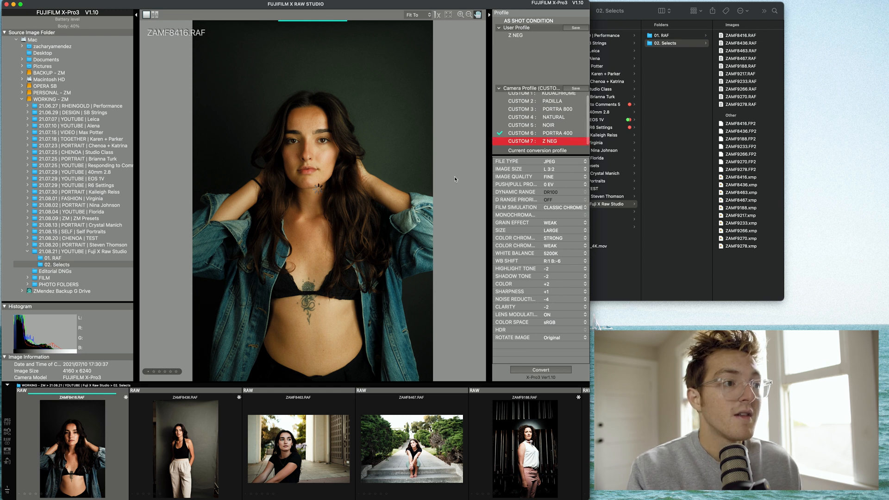
{"action": "left_click", "coordinate": [540, 140]}
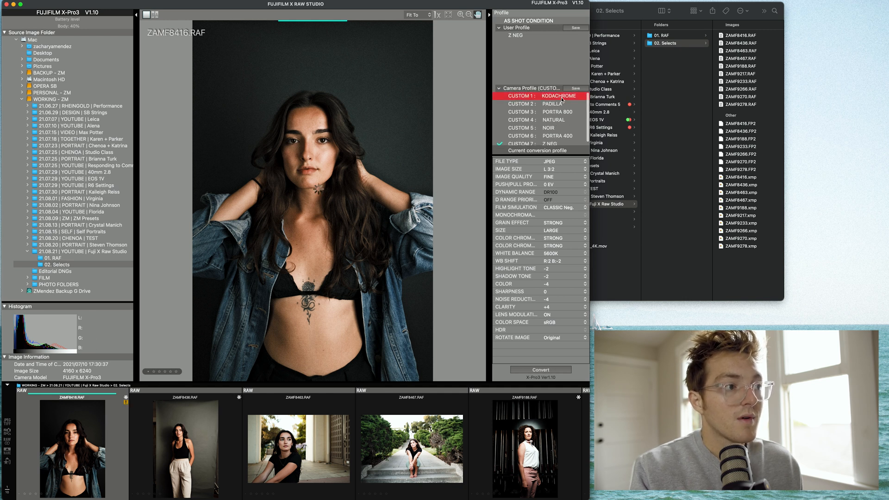
{"action": "left_click", "coordinate": [558, 96]}
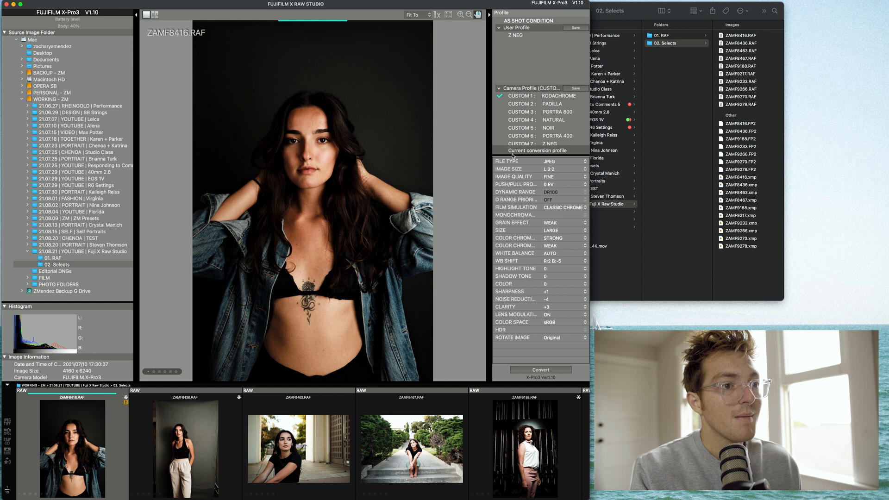
{"action": "left_click", "coordinate": [533, 141]}
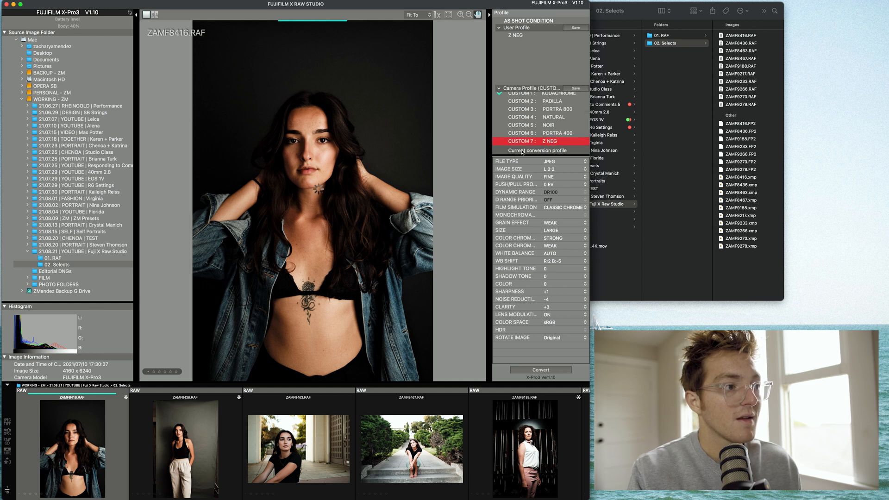
{"action": "left_click", "coordinate": [539, 141]}
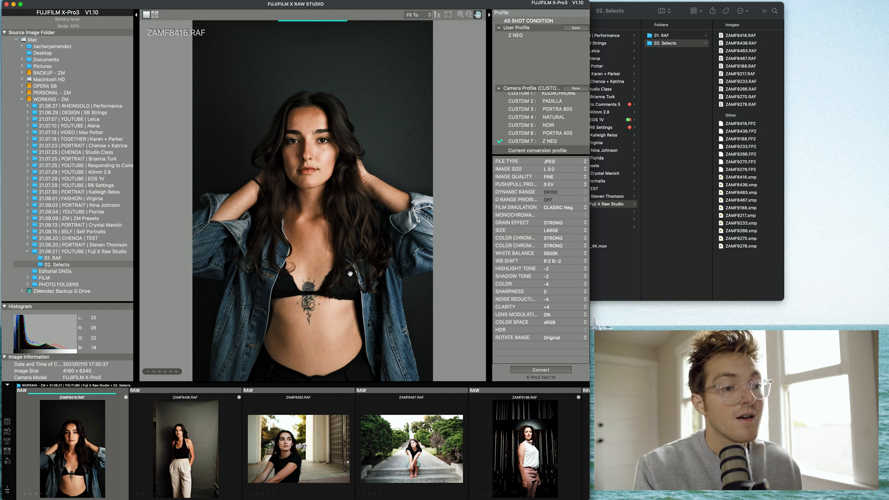
Convert ZAMF8416 to a JPEG with the Z NEG recipe
{"action": "left_click", "coordinate": [540, 369]}
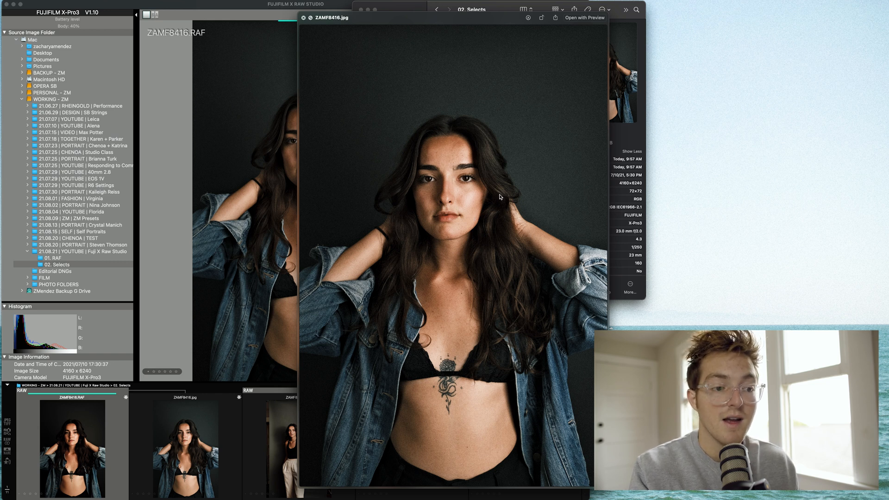
{"action": "mouse_move", "coordinate": [386, 182]}
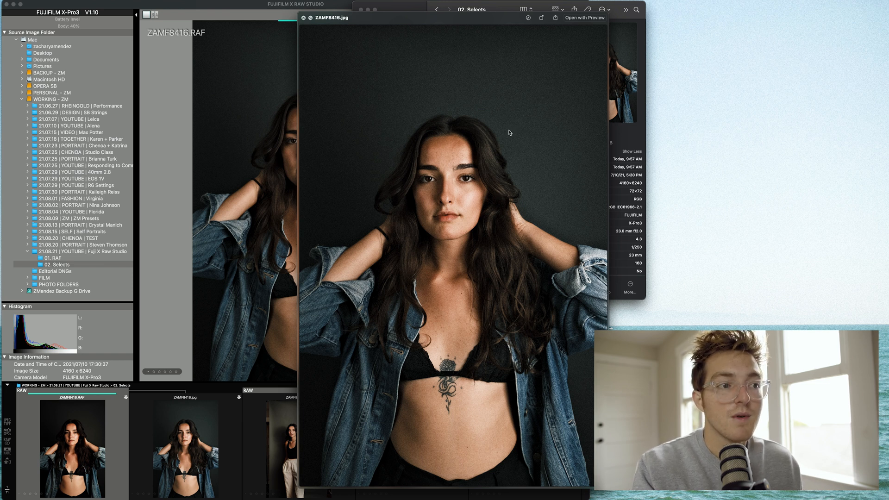
{"action": "mouse_move", "coordinate": [485, 67]}
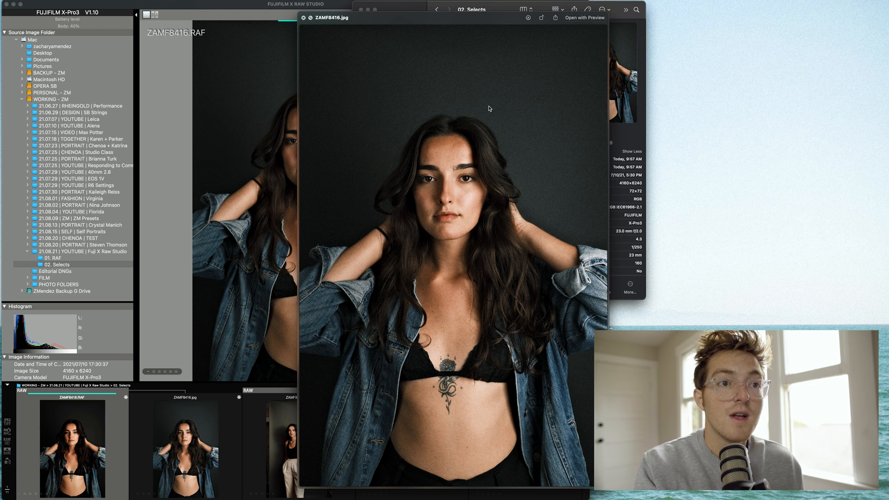
{"action": "mouse_move", "coordinate": [496, 108]}
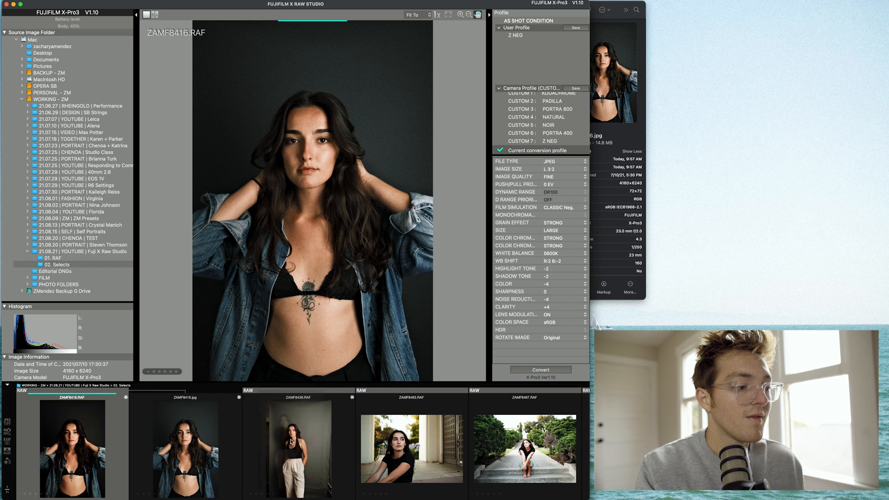
On ZAMF8436, preview a film recipe, Portra 400 and Kodachrome, then select ZAMF8463
{"action": "left_click", "coordinate": [298, 448]}
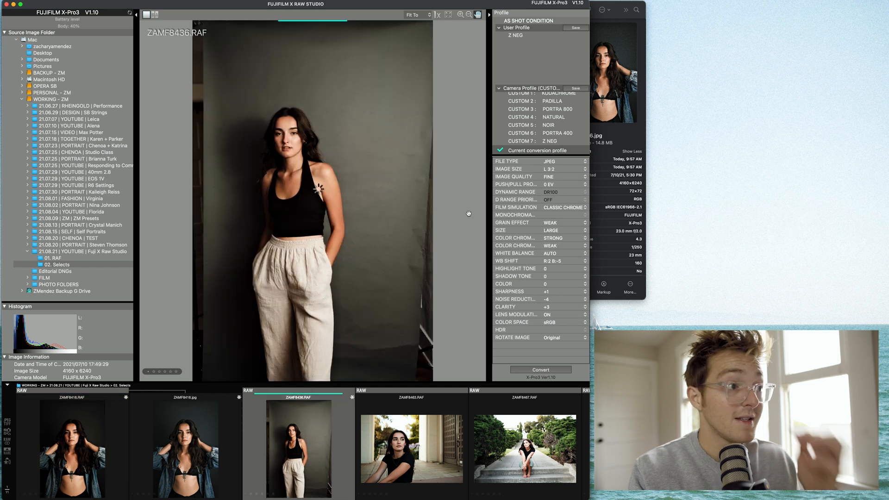
{"action": "left_click", "coordinate": [545, 141]}
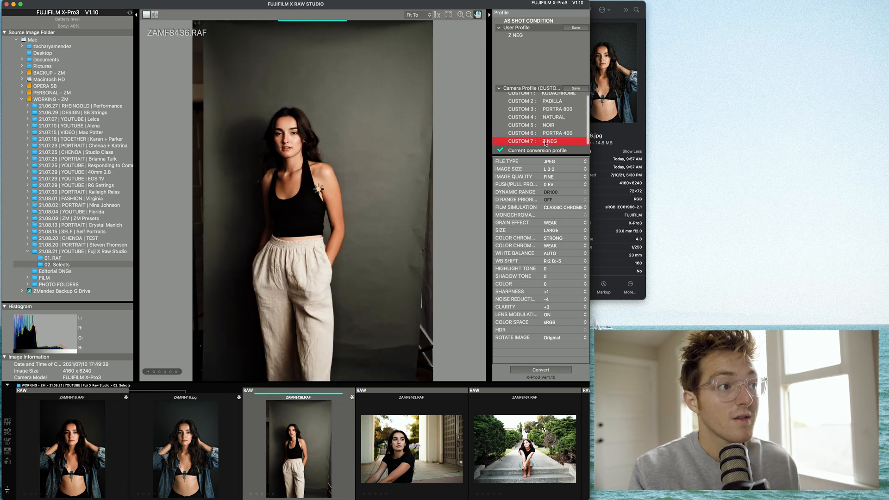
{"action": "left_click", "coordinate": [520, 140]}
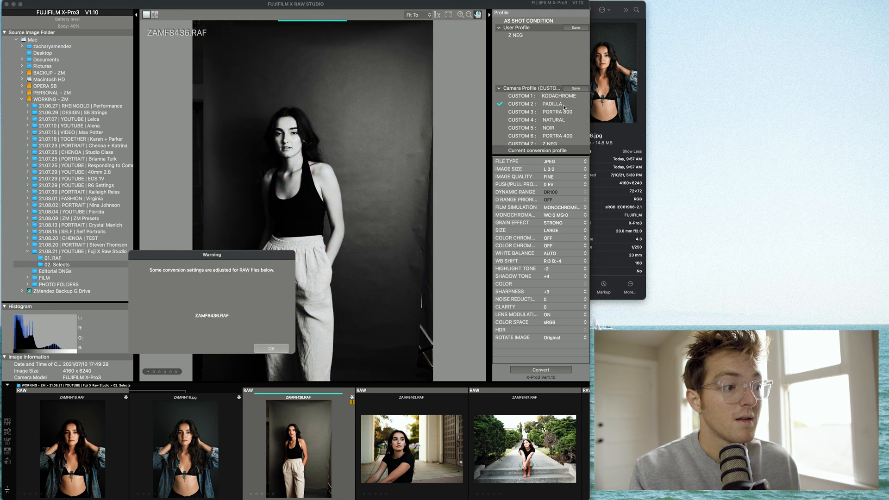
{"action": "left_click", "coordinate": [271, 349]}
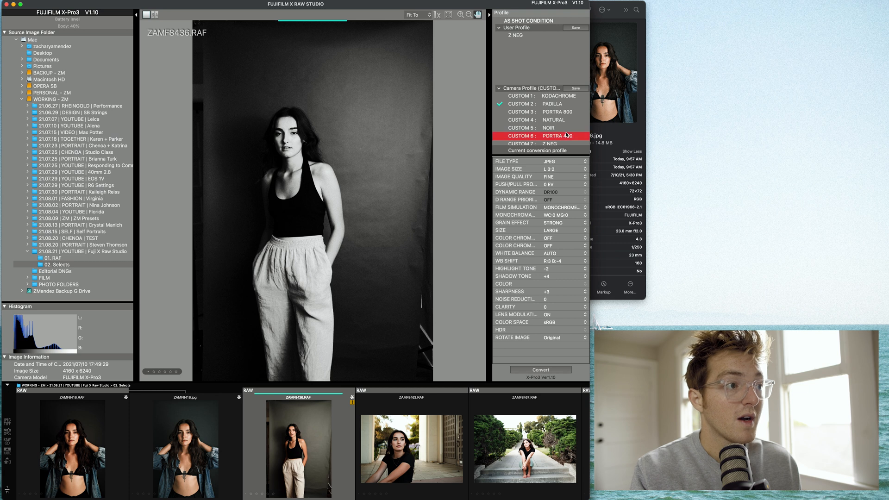
{"action": "left_click", "coordinate": [540, 136]}
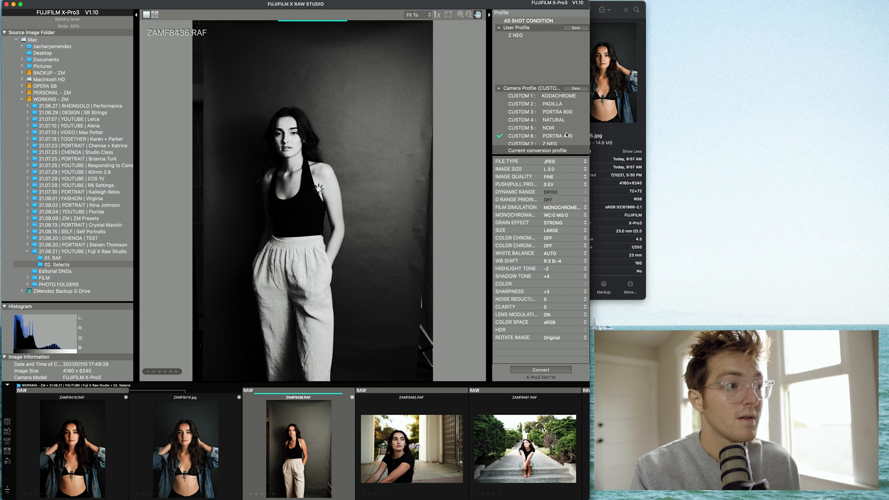
{"action": "left_click", "coordinate": [551, 104]}
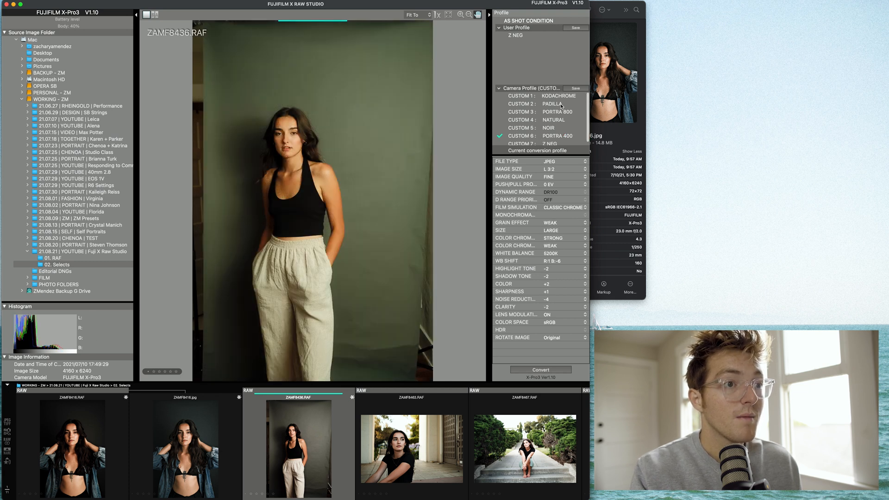
{"action": "left_click", "coordinate": [538, 96]}
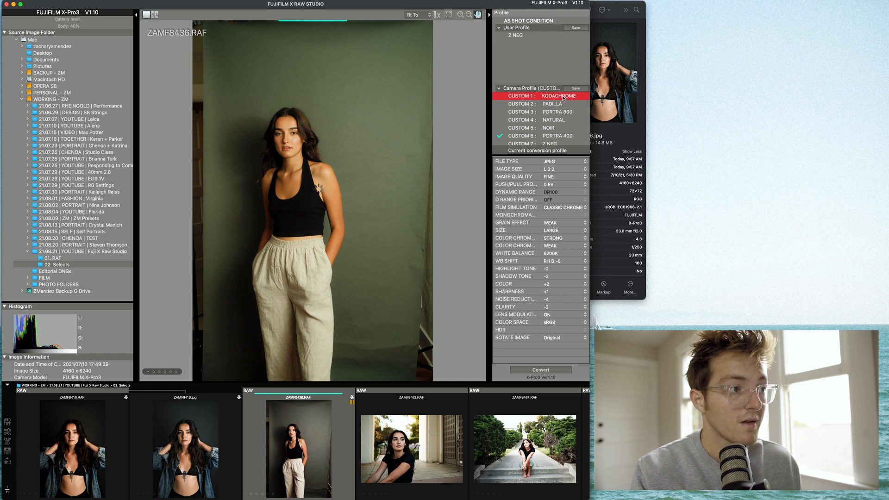
{"action": "left_click", "coordinate": [411, 448]}
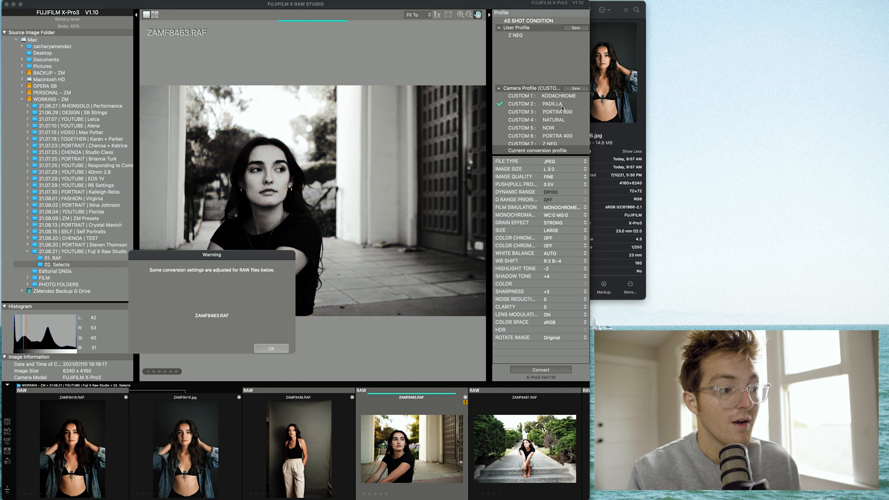
Try Noir and Portra 400 on ZAMF8463, settling on CUSTOM 3: PORTRA 800
{"action": "left_click", "coordinate": [270, 348]}
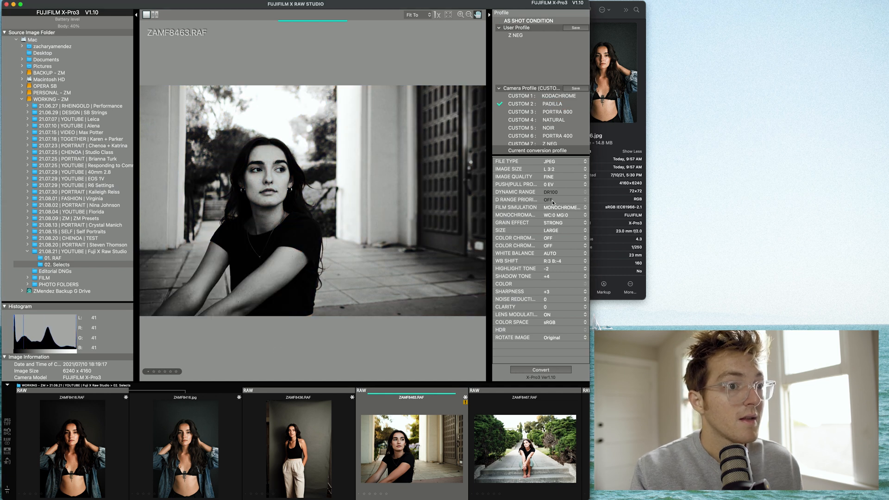
{"action": "left_click", "coordinate": [548, 128]}
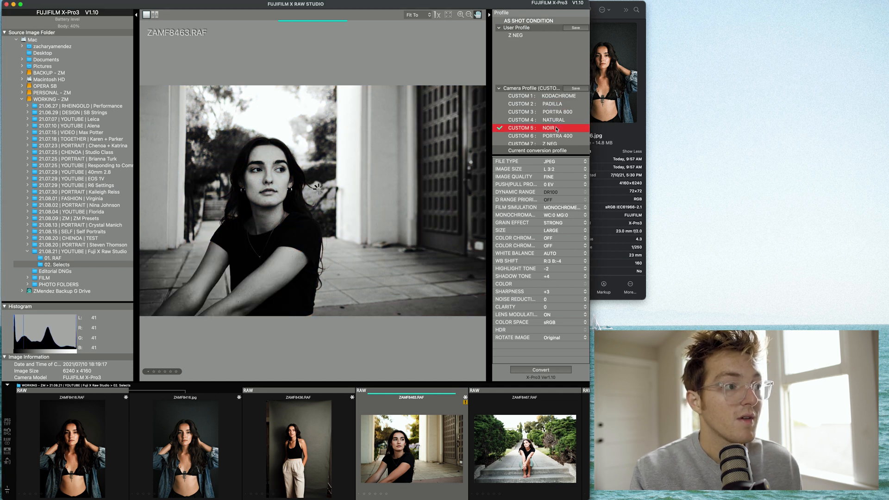
{"action": "left_click", "coordinate": [548, 128]}
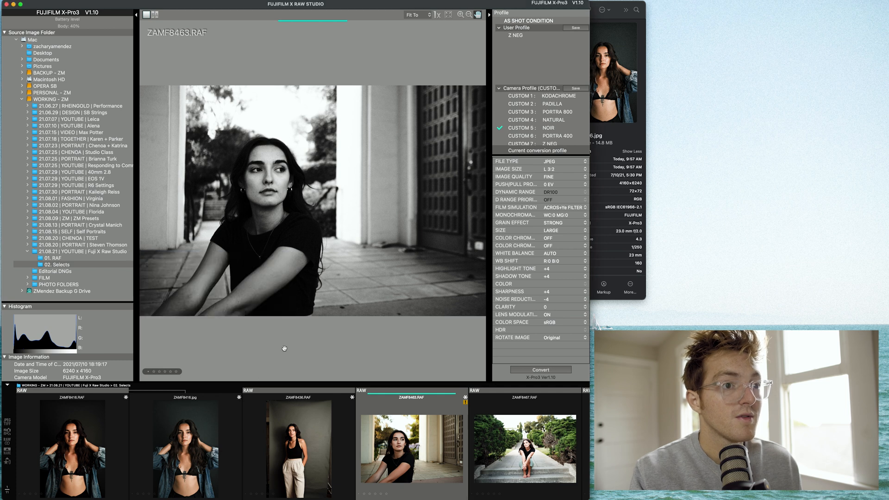
{"action": "left_click", "coordinate": [522, 136]}
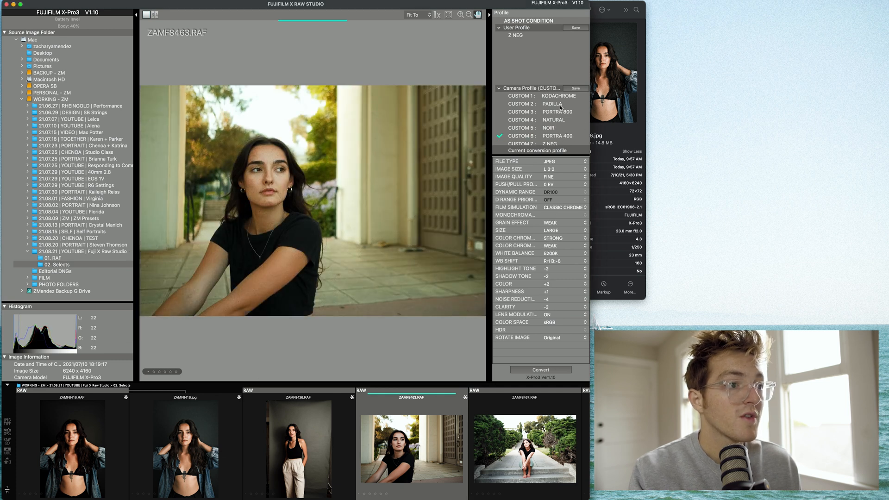
{"action": "left_click", "coordinate": [545, 112]}
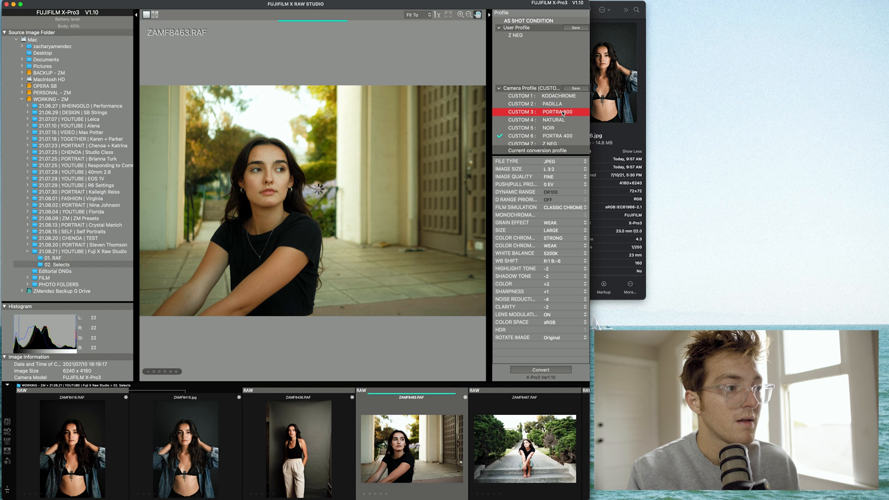
{"action": "left_click", "coordinate": [545, 112]}
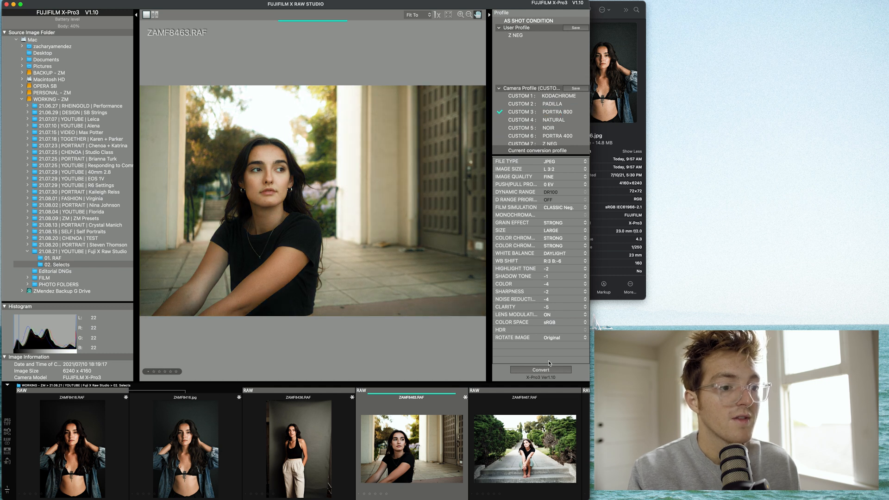
Convert ZAMF8463 to a JPEG and check it in the Selects folder
{"action": "left_click", "coordinate": [539, 369]}
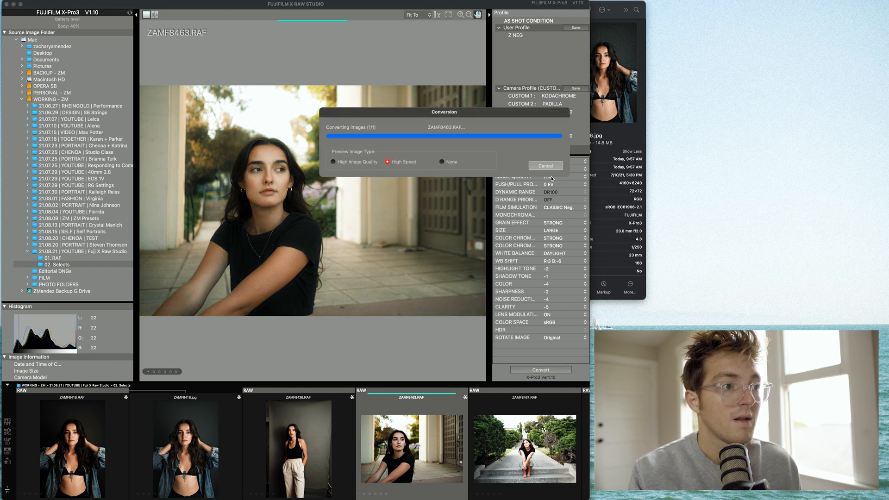
{"action": "left_click", "coordinate": [545, 165]}
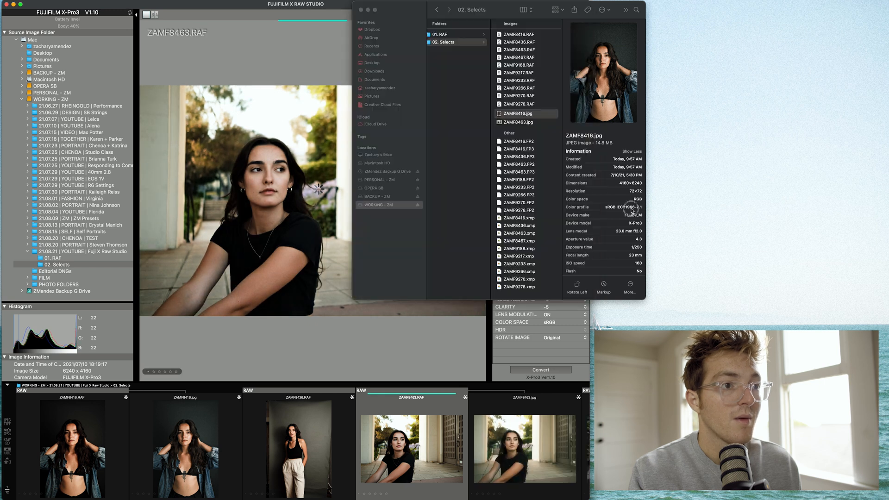
{"action": "left_click", "coordinate": [517, 122]}
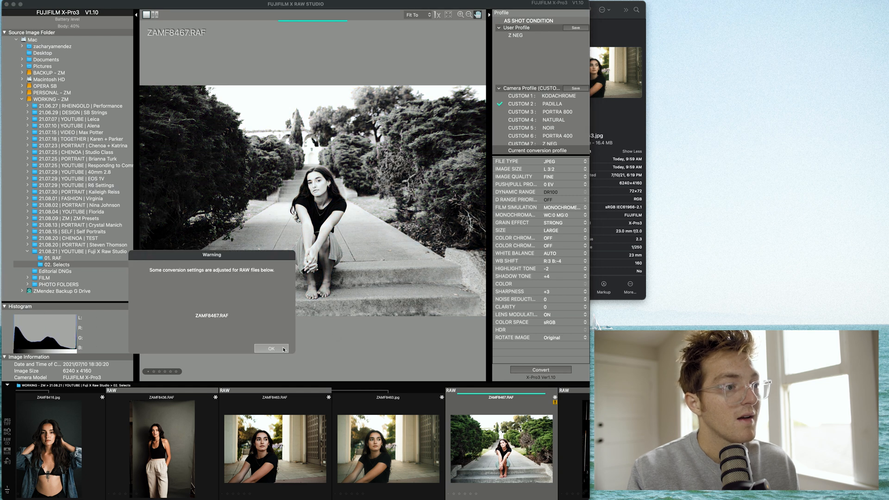
Apply CUSTOM 5: NOIR to ZAMF8467, accepting the adjusted-settings warnings
{"action": "left_click", "coordinate": [271, 348]}
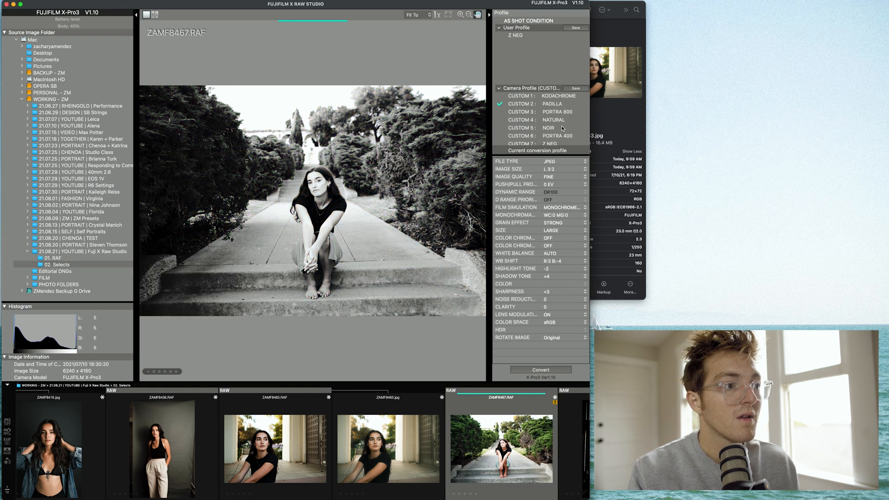
{"action": "left_click", "coordinate": [548, 128]}
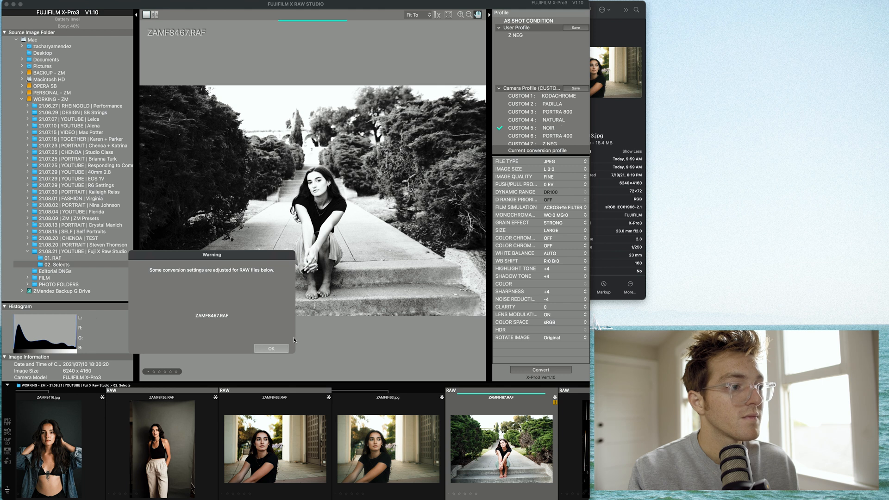
{"action": "left_click", "coordinate": [271, 348]}
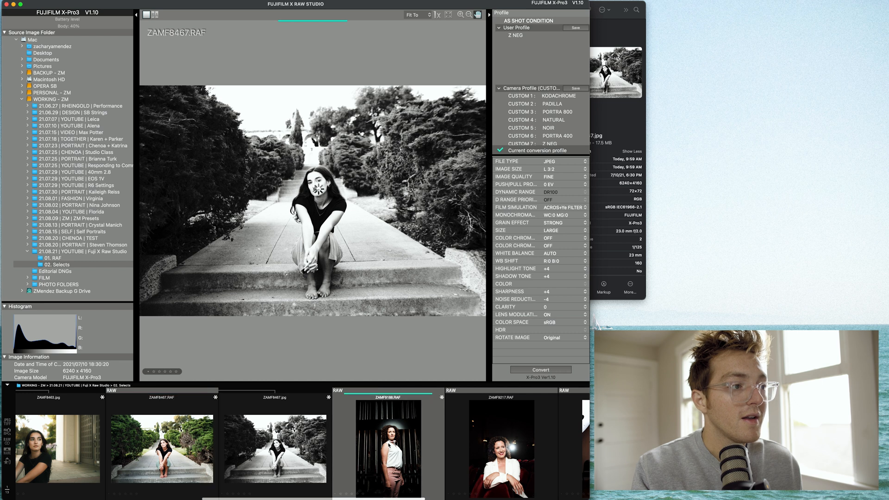
Preview Z NEG and Portra 400 on ZAMF9188, then convert it with black-and-white Padilla
{"action": "left_click", "coordinate": [389, 448]}
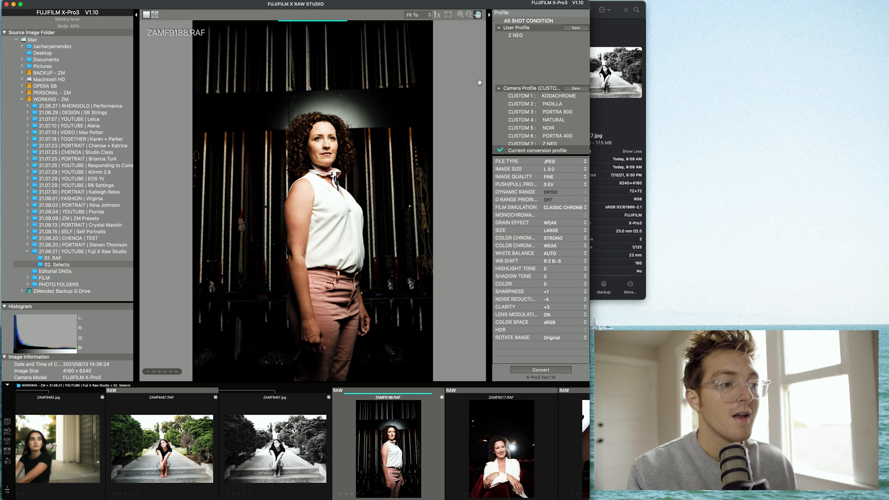
{"action": "mouse_move", "coordinate": [371, 68]}
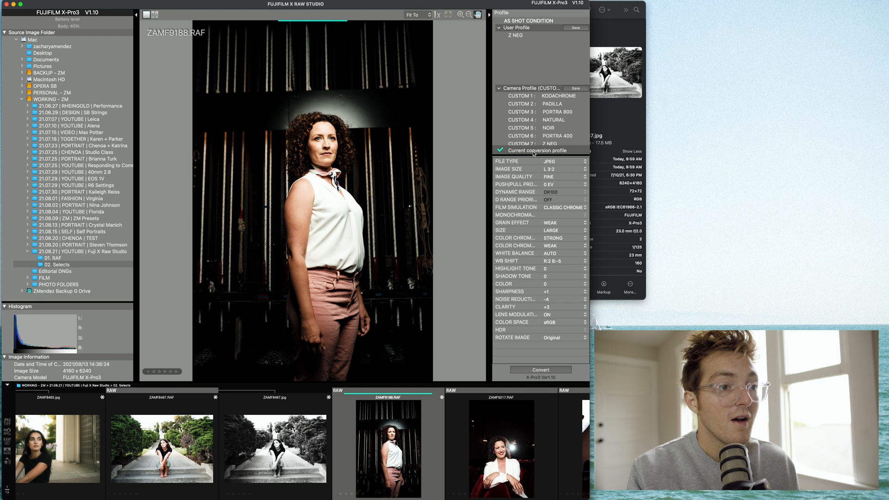
{"action": "mouse_move", "coordinate": [570, 108]}
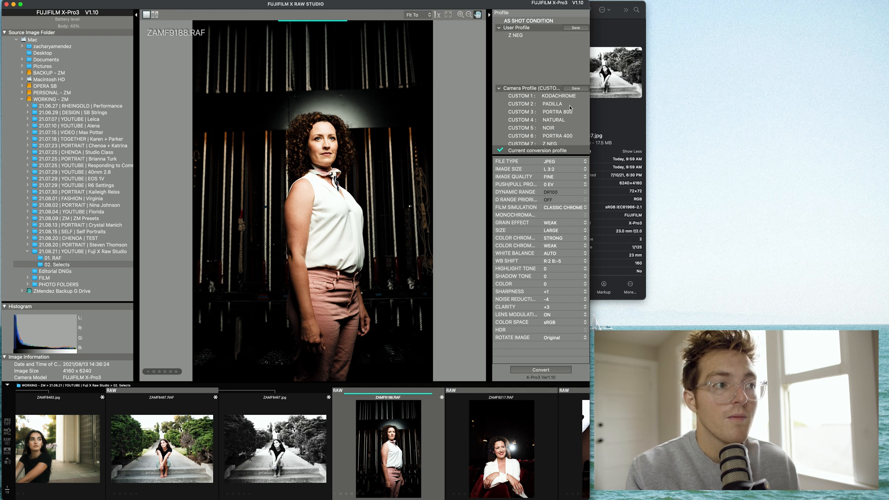
{"action": "mouse_move", "coordinate": [435, 123]}
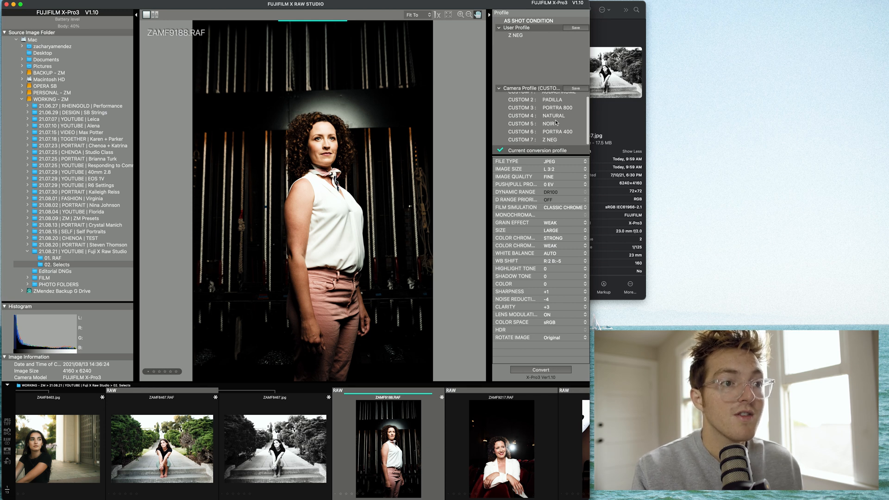
{"action": "left_click", "coordinate": [549, 141]}
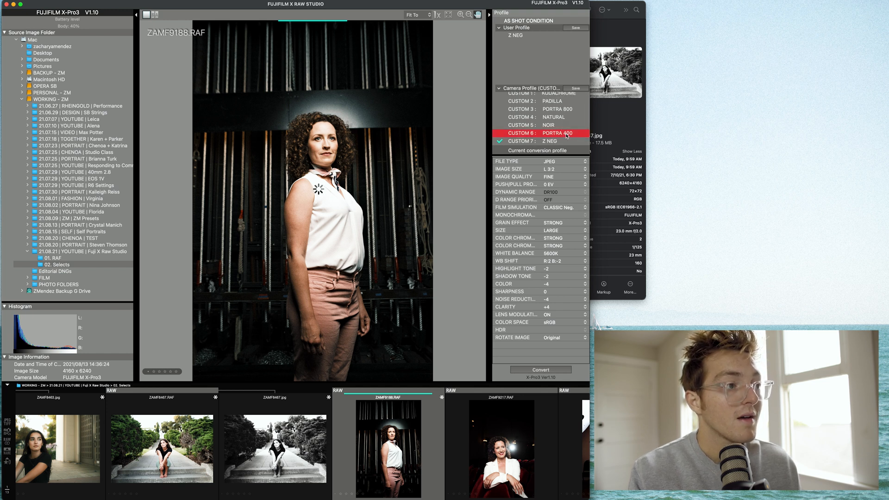
{"action": "left_click", "coordinate": [557, 133]}
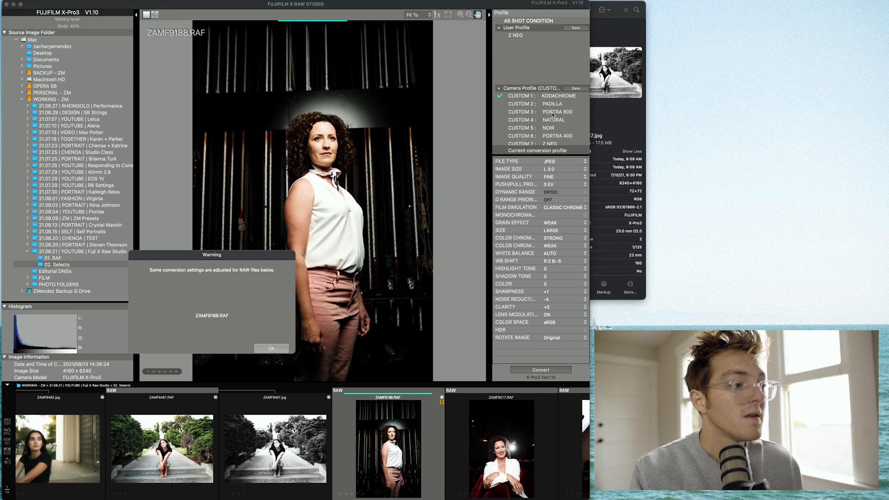
{"action": "left_click", "coordinate": [270, 348]}
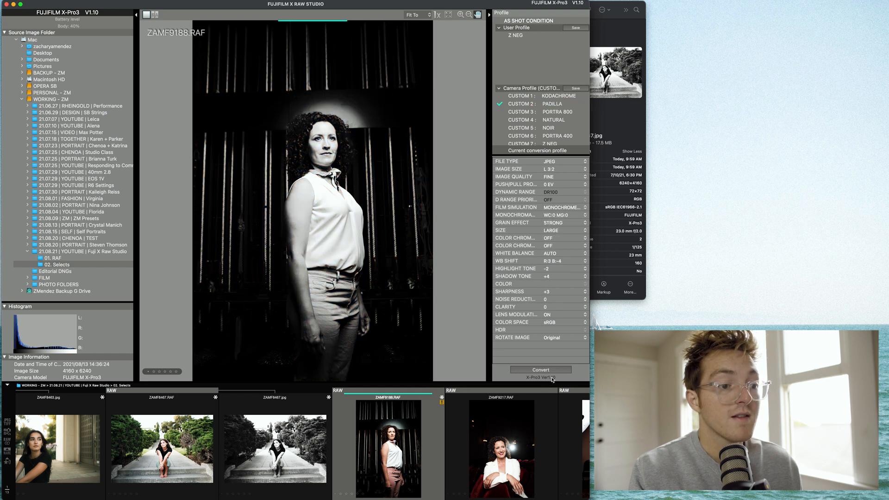
{"action": "left_click", "coordinate": [501, 448]}
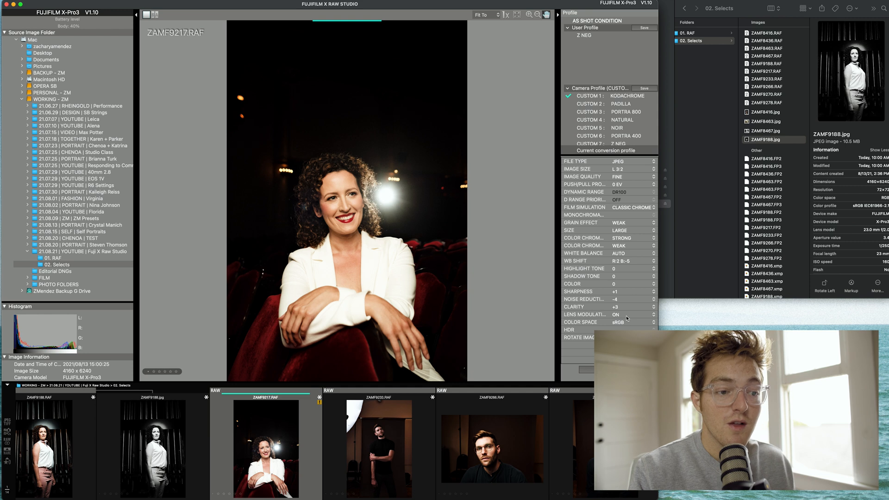
{"action": "mouse_move", "coordinate": [574, 241]}
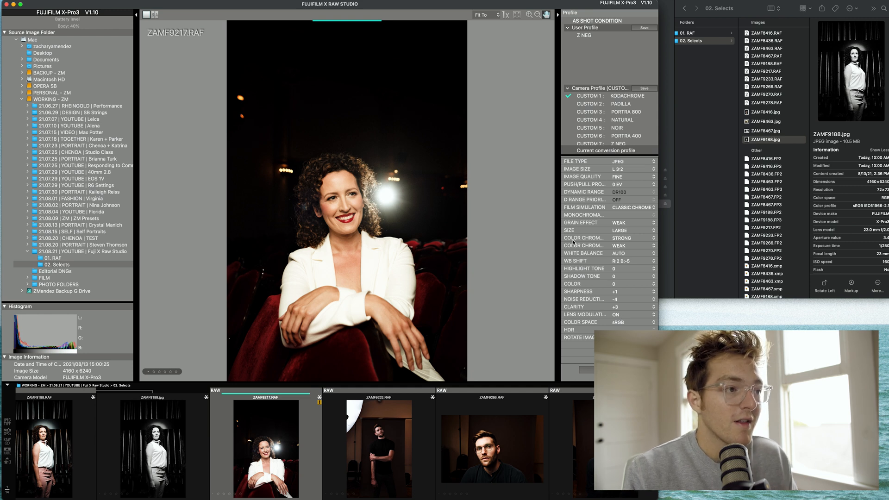
{"action": "mouse_move", "coordinate": [331, 197]}
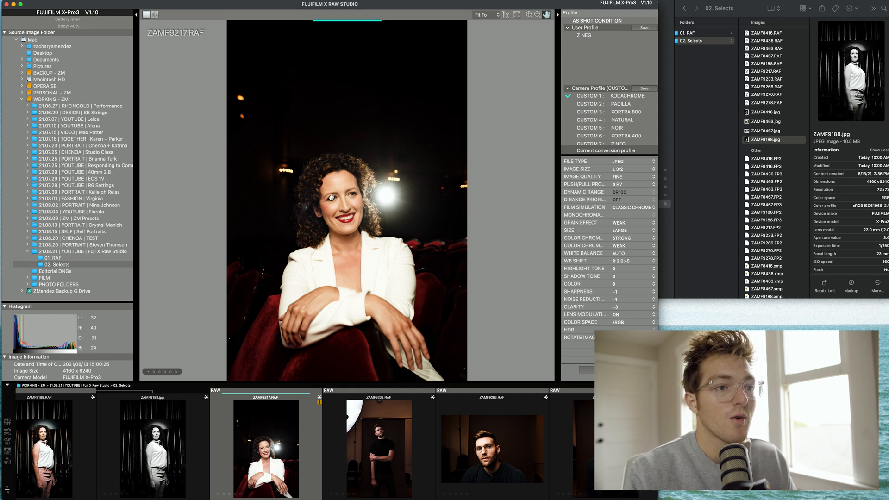
{"action": "mouse_move", "coordinate": [521, 210]}
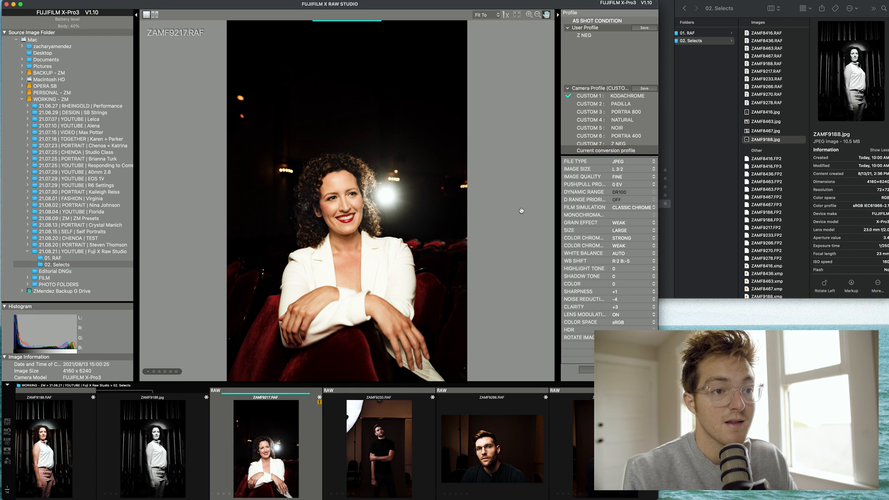
{"action": "left_click", "coordinate": [624, 253]}
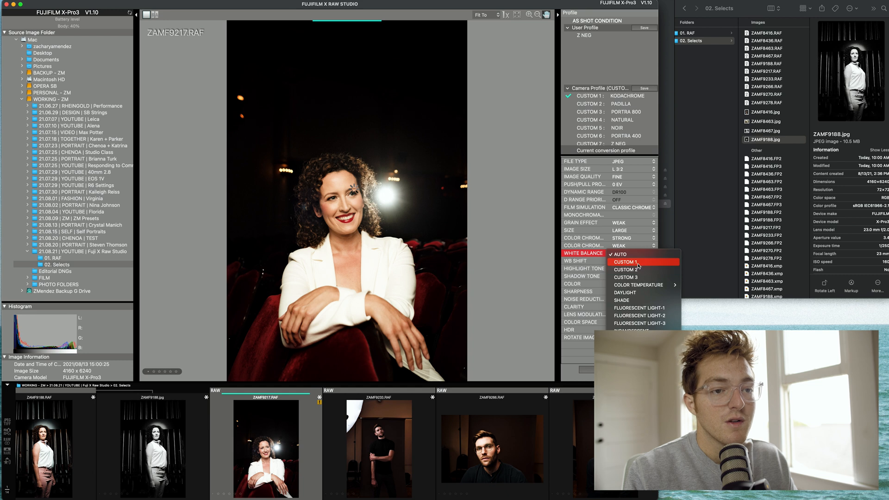
{"action": "mouse_move", "coordinate": [638, 285]}
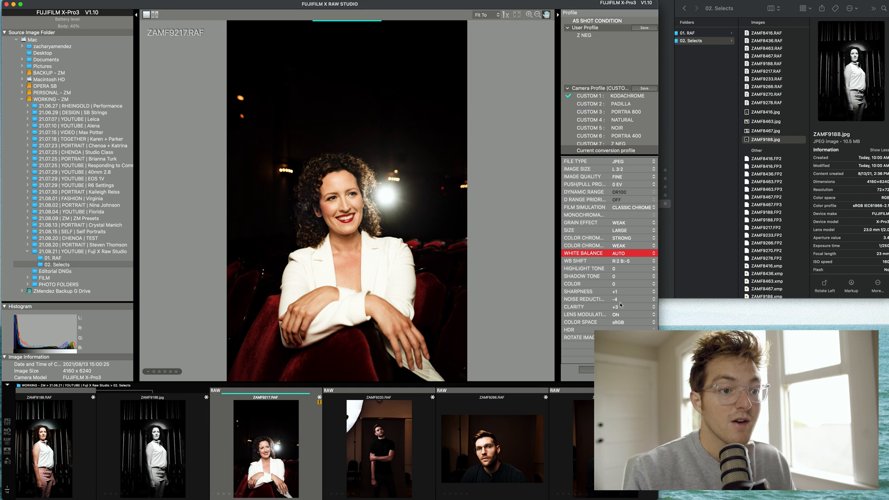
{"action": "mouse_move", "coordinate": [345, 200]}
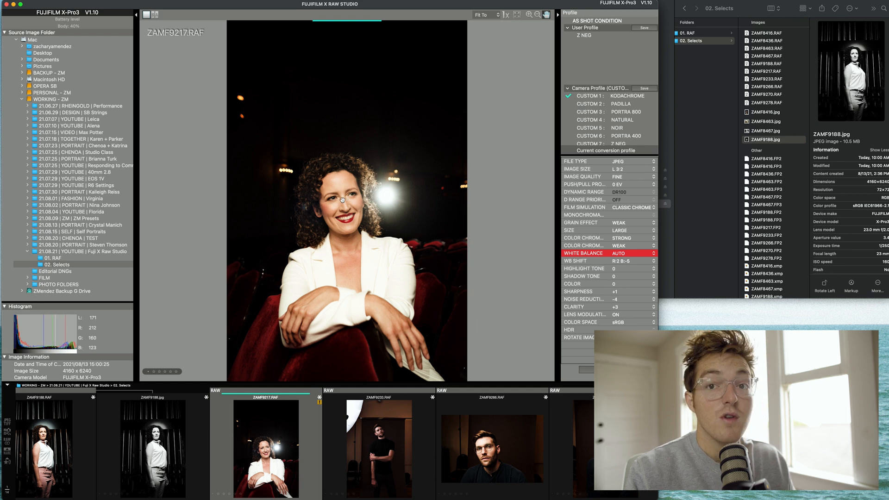
{"action": "mouse_move", "coordinate": [513, 250]}
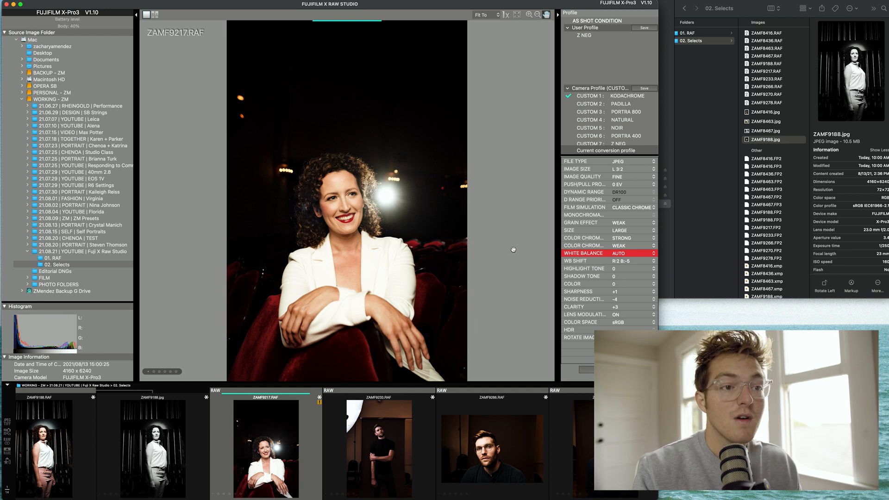
{"action": "mouse_move", "coordinate": [606, 323]}
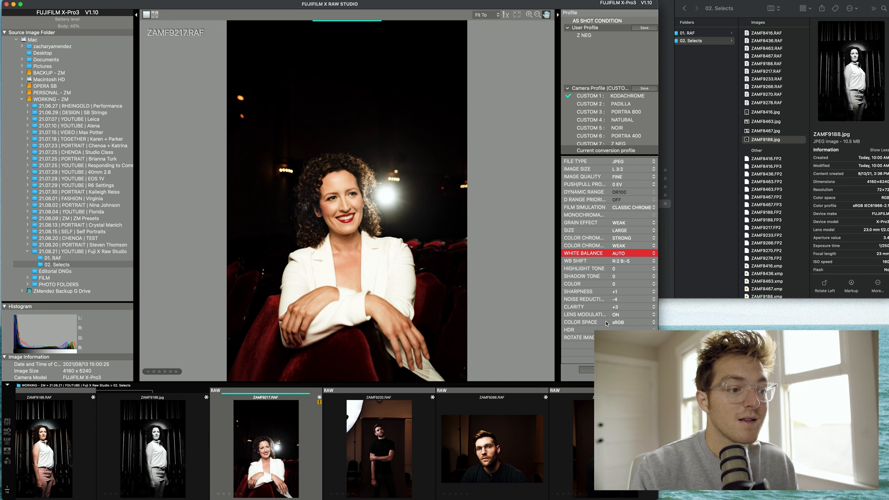
Preview Z NEG and Padilla on ZAMF9233, revert to original settings, then select ZAMF9266
{"action": "left_click", "coordinate": [378, 448]}
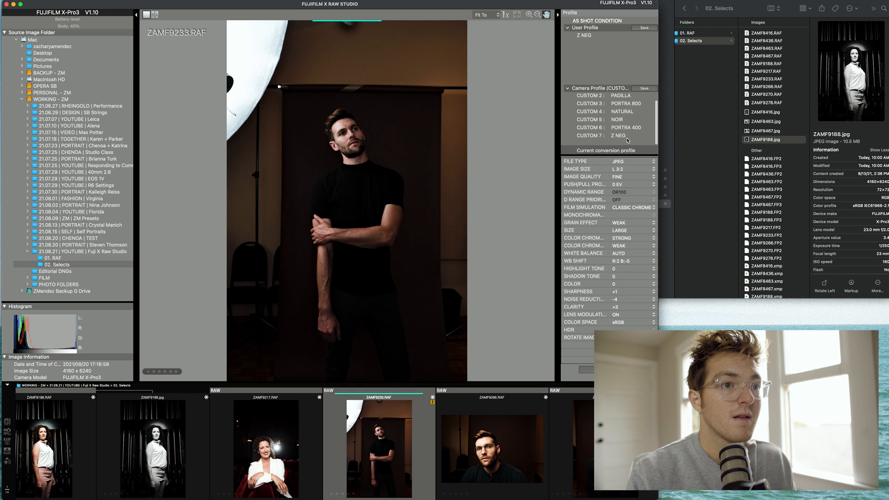
{"action": "left_click", "coordinate": [618, 141]}
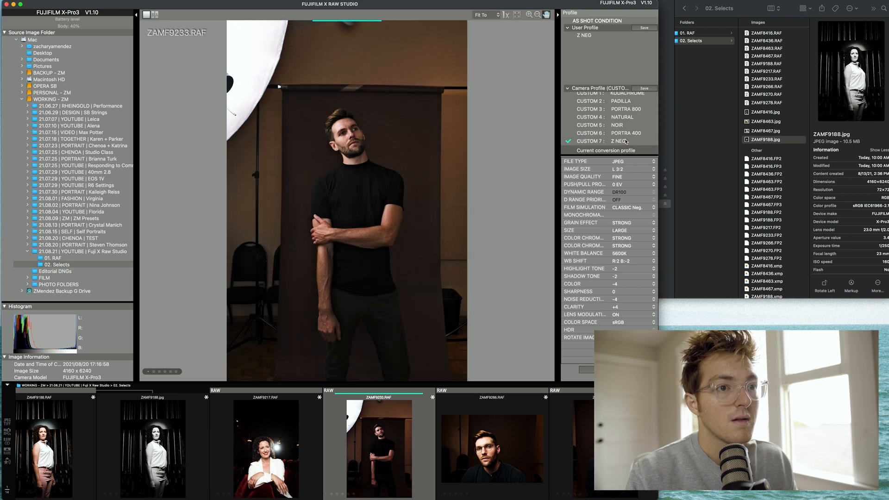
{"action": "left_click", "coordinate": [608, 117]}
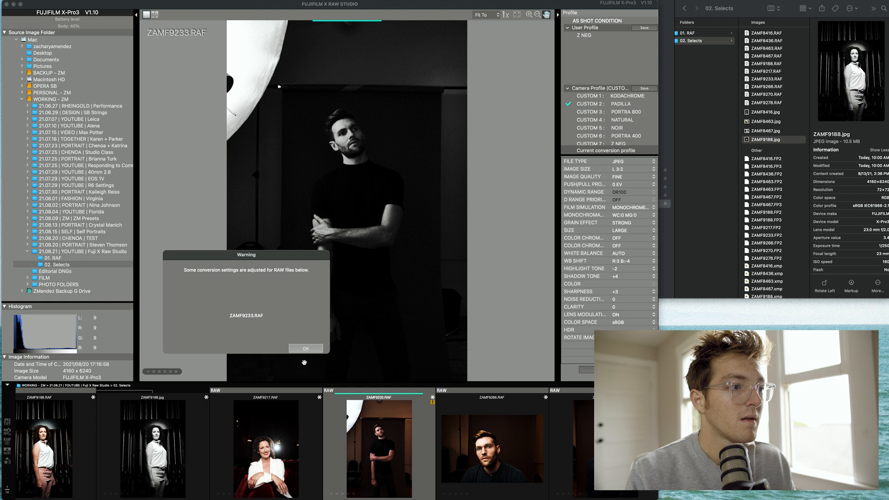
{"action": "left_click", "coordinate": [305, 348]}
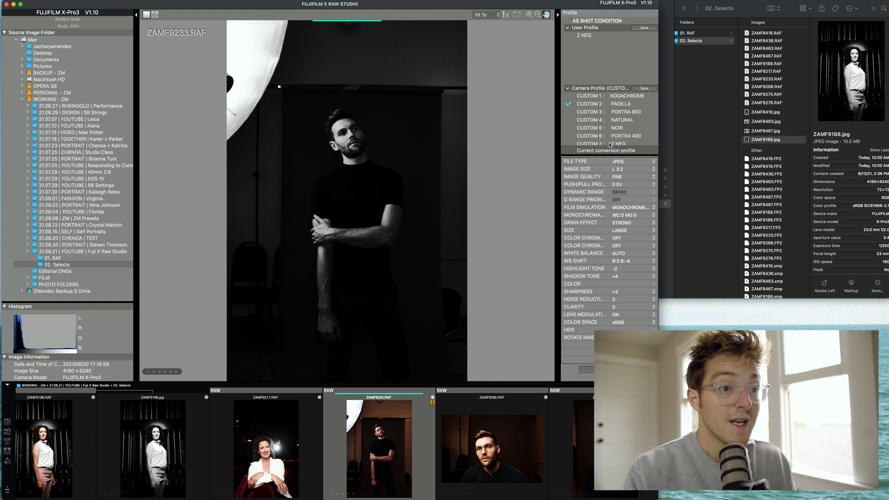
{"action": "left_click", "coordinate": [623, 96]}
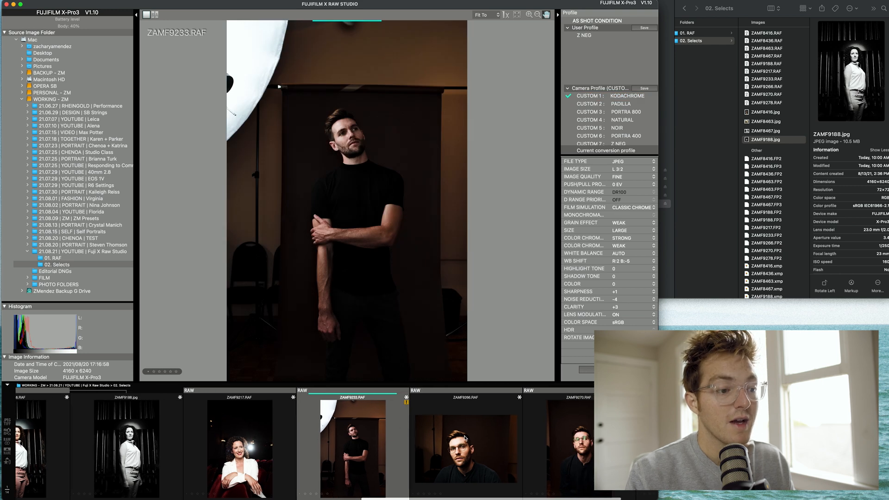
{"action": "left_click", "coordinate": [465, 448]}
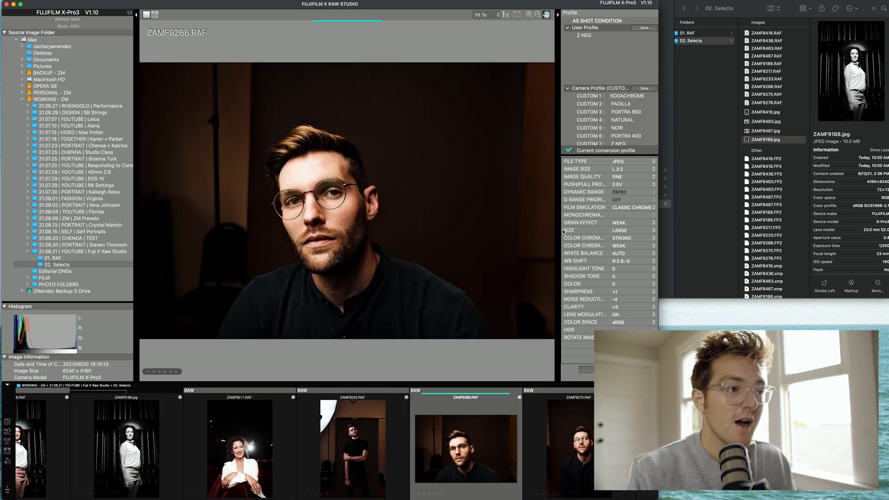
Apply the Custom 2 Padilla recipe to ZAMF9266 and set its Shadow Tone level
{"action": "left_click", "coordinate": [621, 104]}
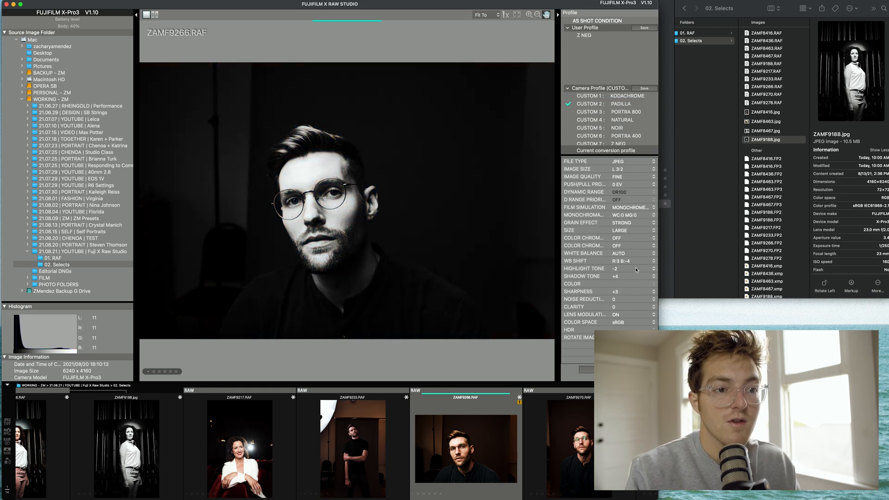
{"action": "left_click", "coordinate": [652, 276]}
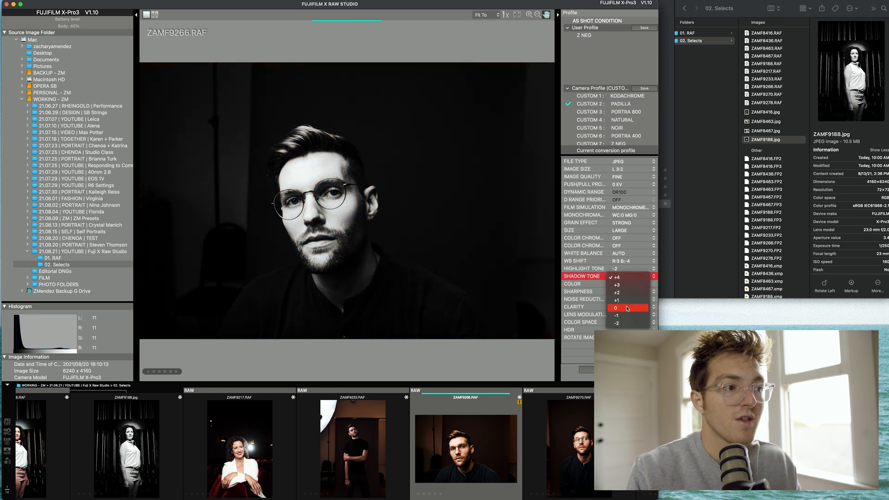
{"action": "left_click", "coordinate": [615, 308]}
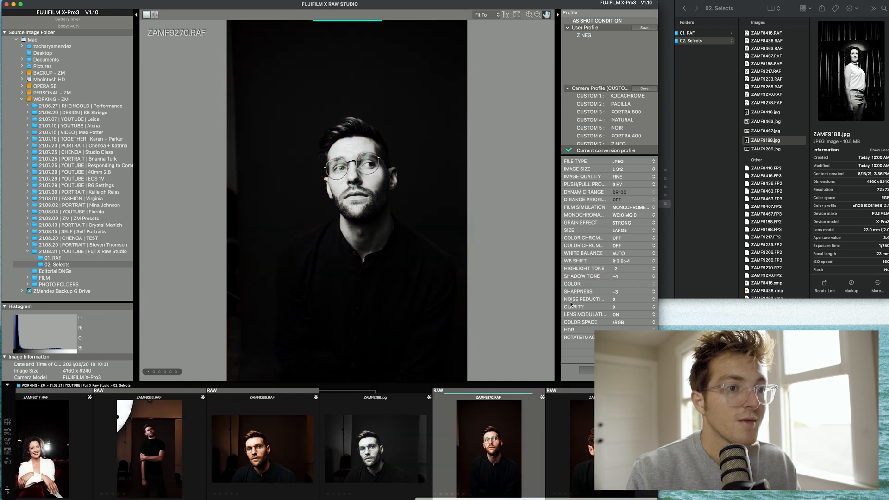
{"action": "mouse_move", "coordinate": [549, 314]}
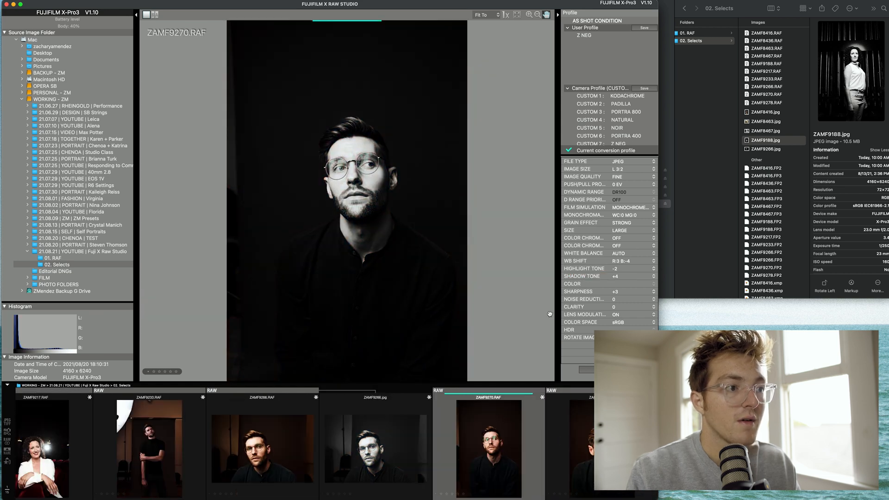
Select the ZAMF9278.RAF thumbnail in the filmstrip
{"action": "left_click", "coordinate": [589, 141]}
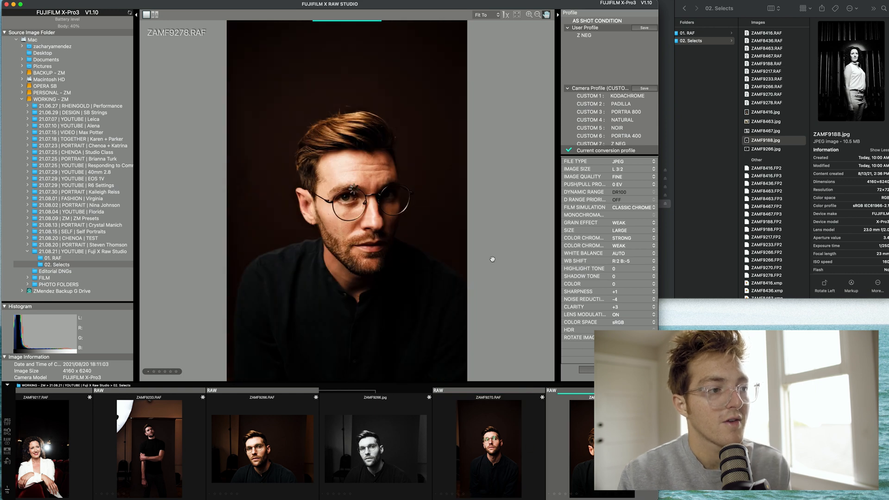
{"action": "mouse_move", "coordinate": [352, 248]}
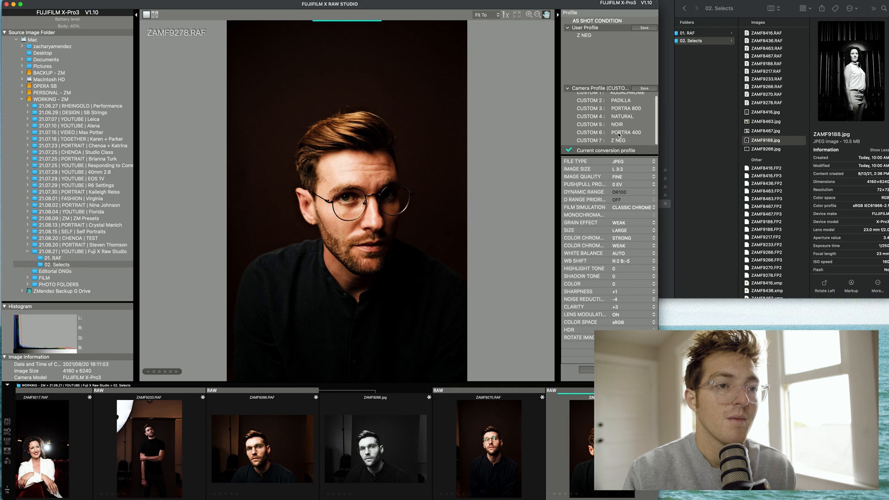
Apply the Custom 7 Z NEG recipe to ZAMF9278 and convert it to JPEG
{"action": "left_click", "coordinate": [618, 141]}
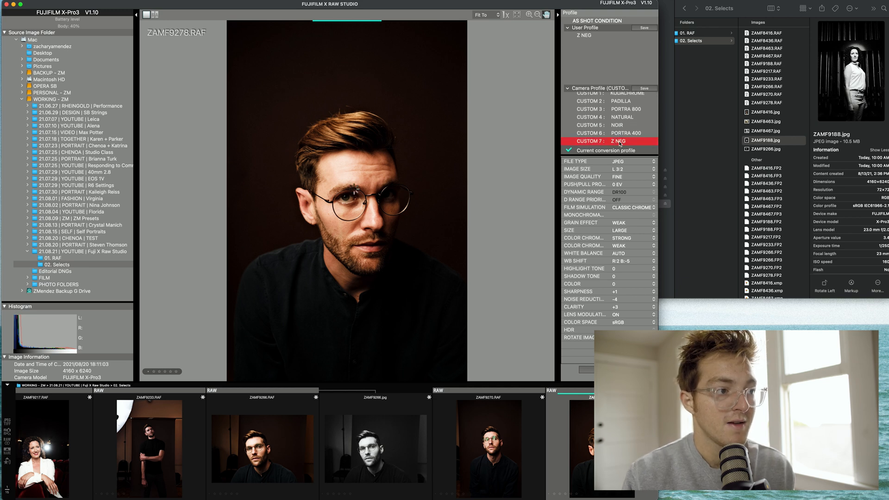
{"action": "left_click", "coordinate": [618, 141]}
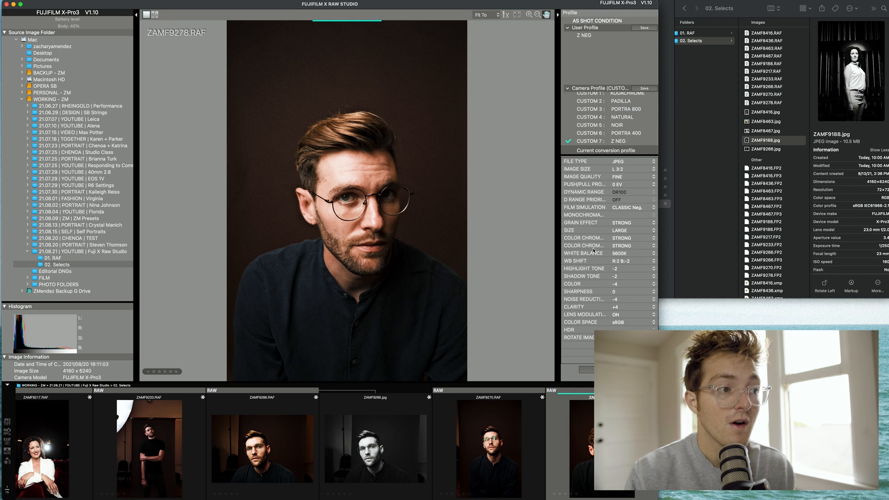
{"action": "mouse_move", "coordinate": [386, 272]}
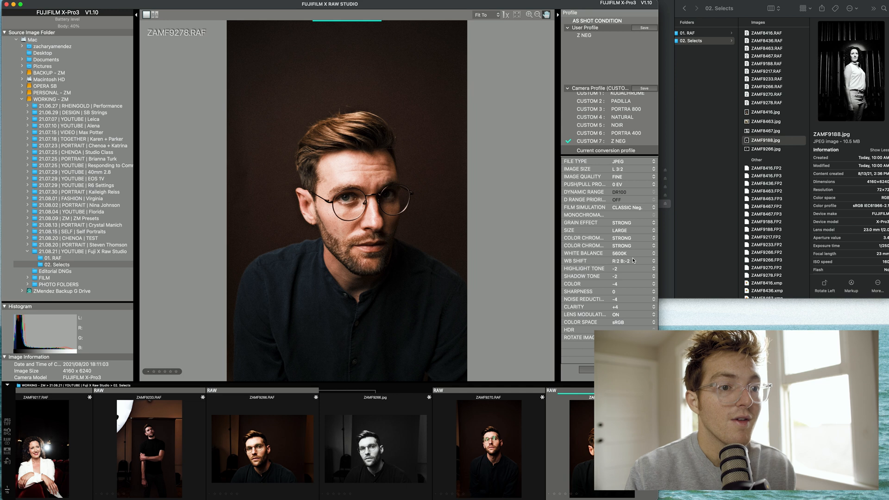
{"action": "left_click", "coordinate": [630, 277]}
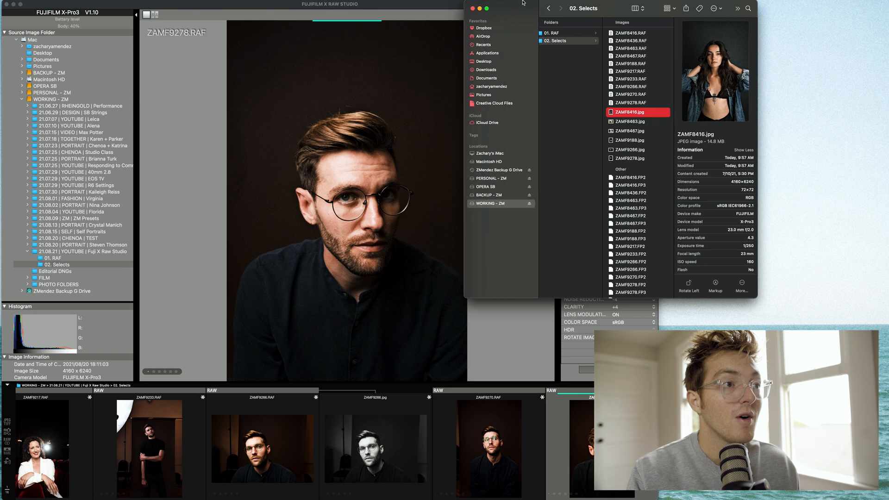
{"action": "left_click", "coordinate": [472, 8]}
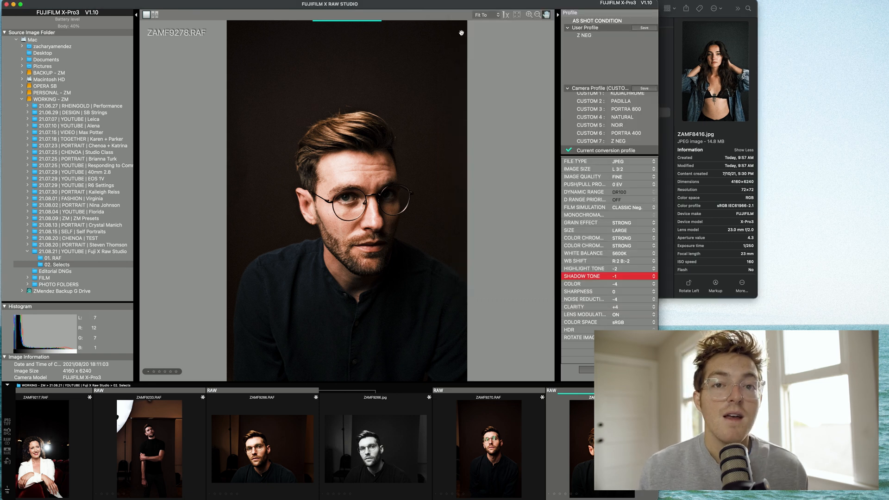